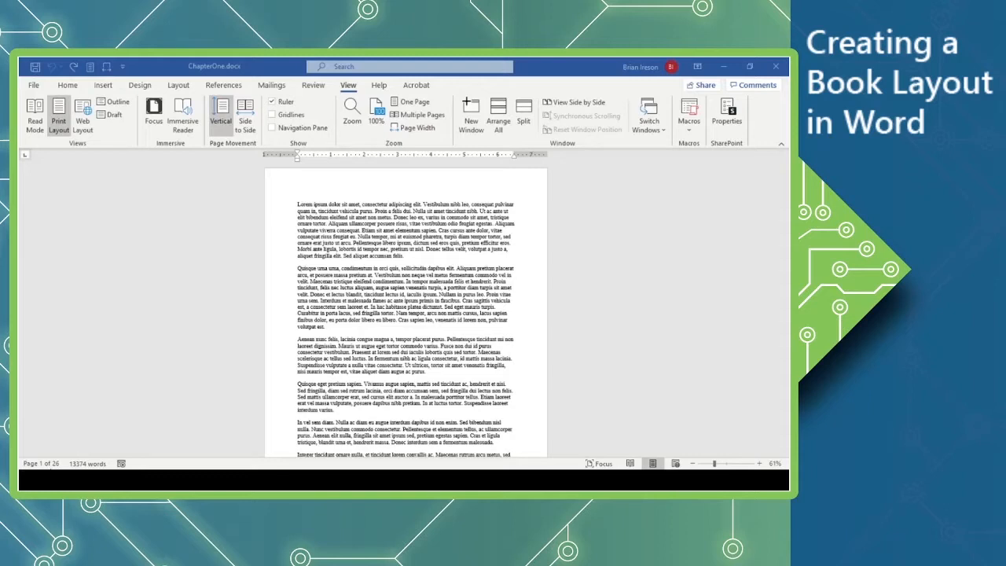
# Switch the chapter to Side to Side view so two facing pages show as a spread
pyautogui.scroll(-3)
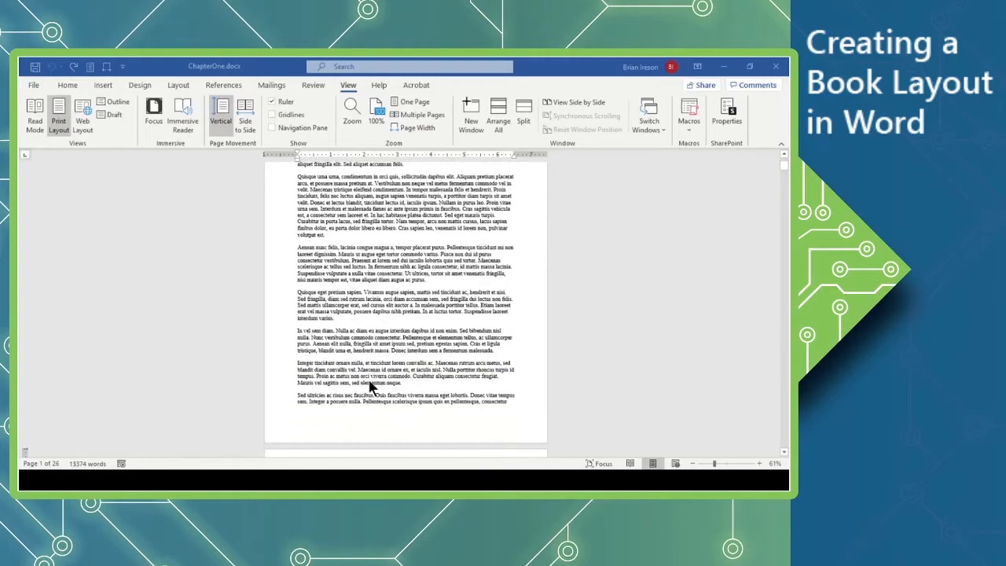
pyautogui.scroll(-3)
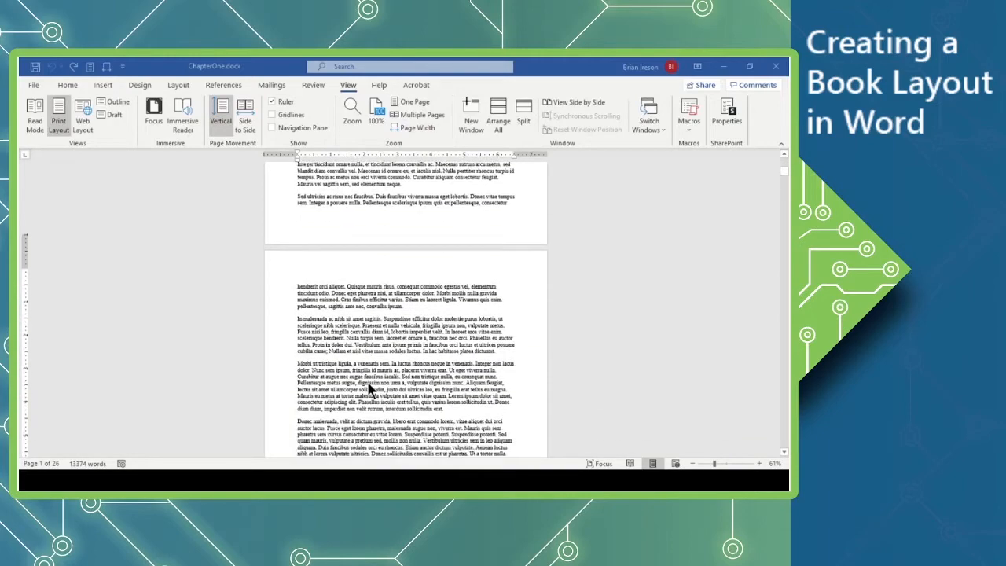
pyautogui.scroll(-3)
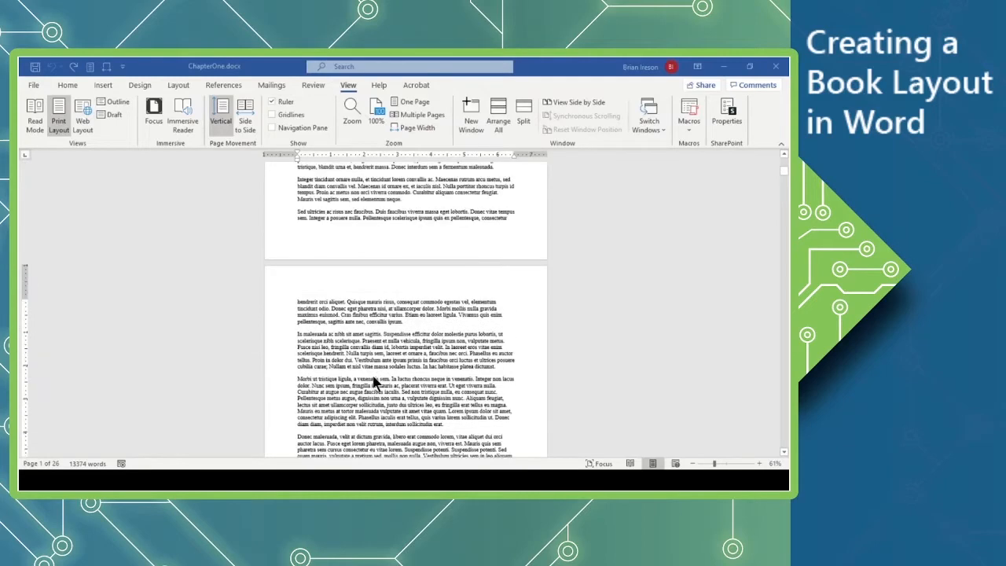
pyautogui.scroll(3)
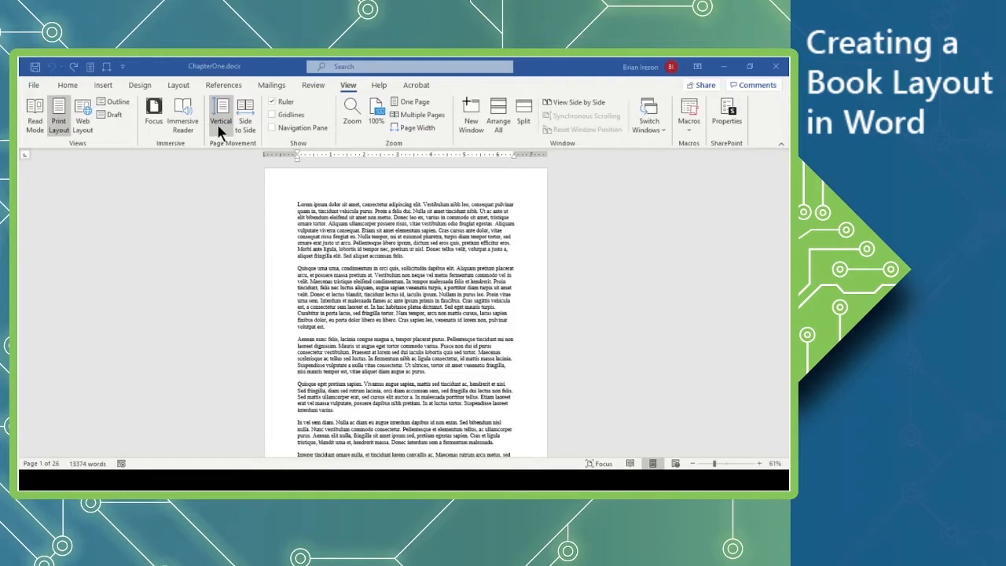
pyautogui.moveTo(250, 132)
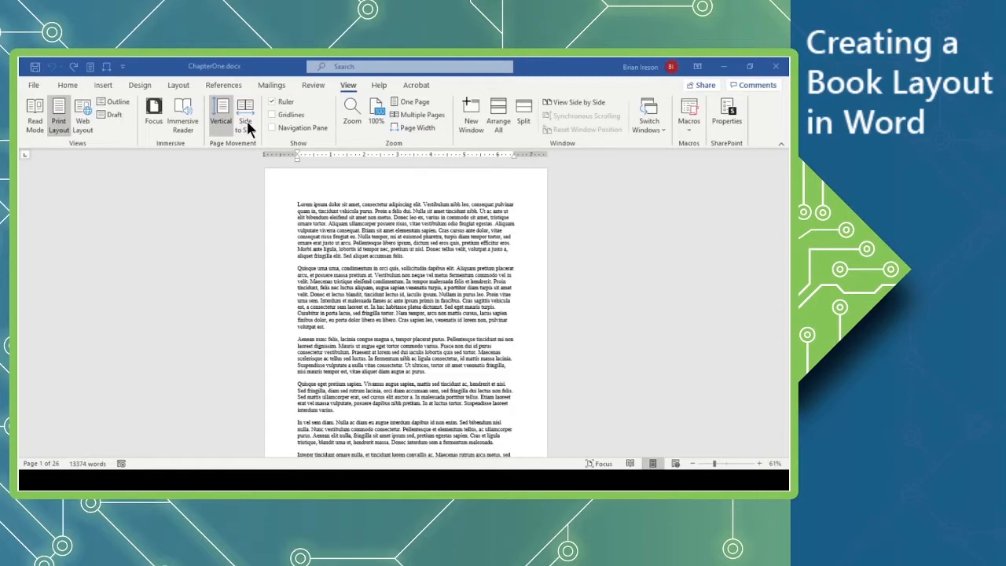
pyautogui.moveTo(401, 133)
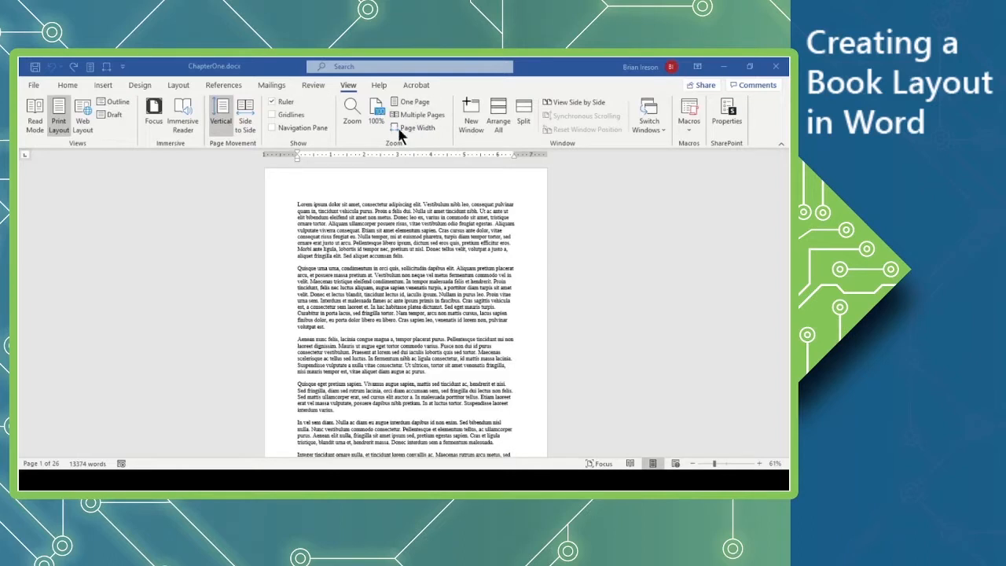
pyautogui.moveTo(360, 143)
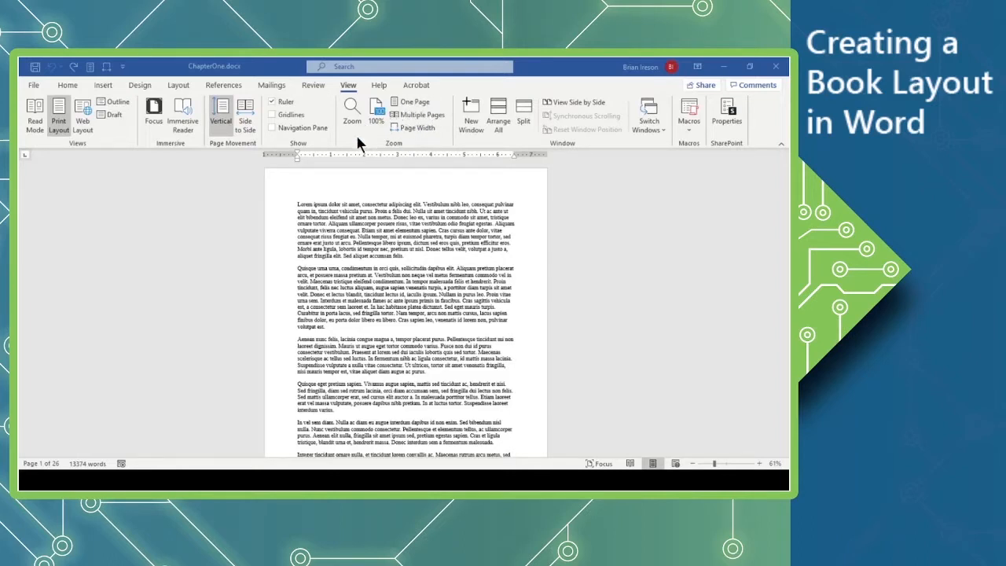
pyautogui.moveTo(374, 141)
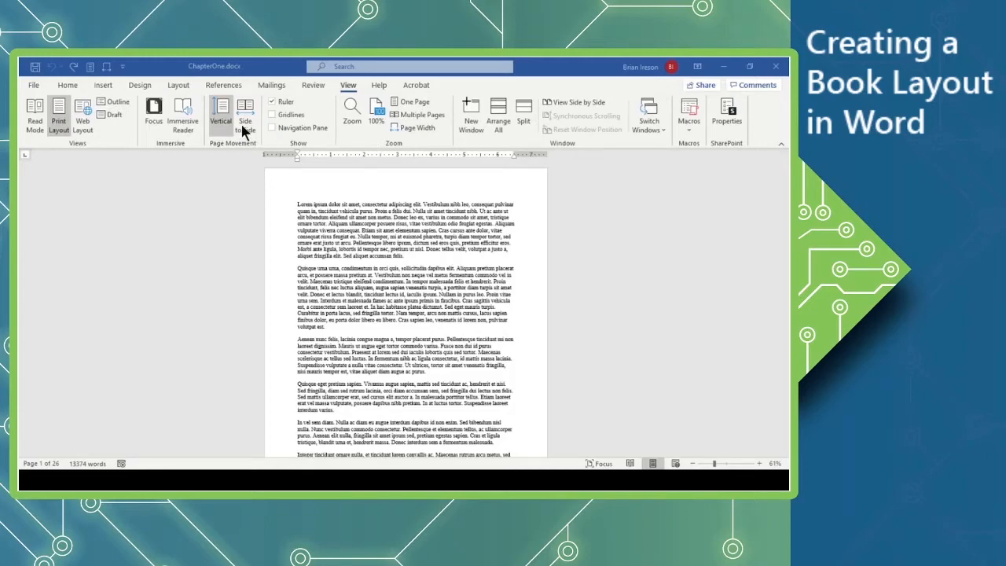
pyautogui.click(246, 113)
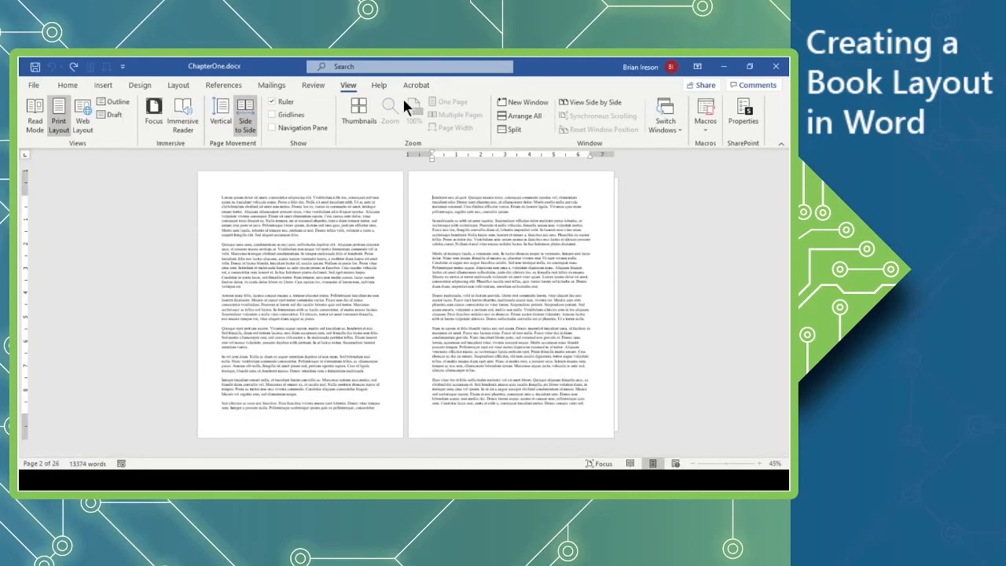
pyautogui.moveTo(409, 122)
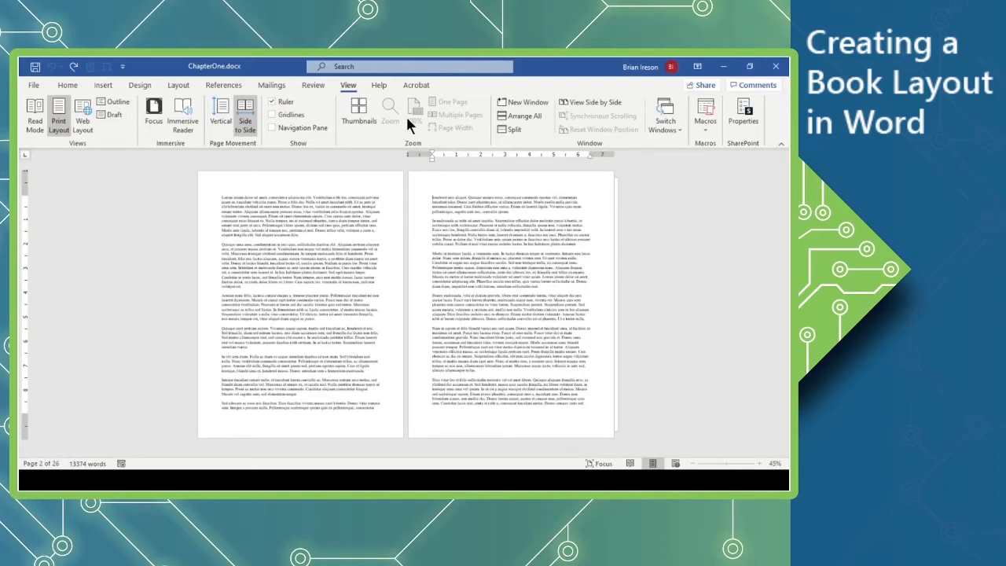
pyautogui.moveTo(359, 113)
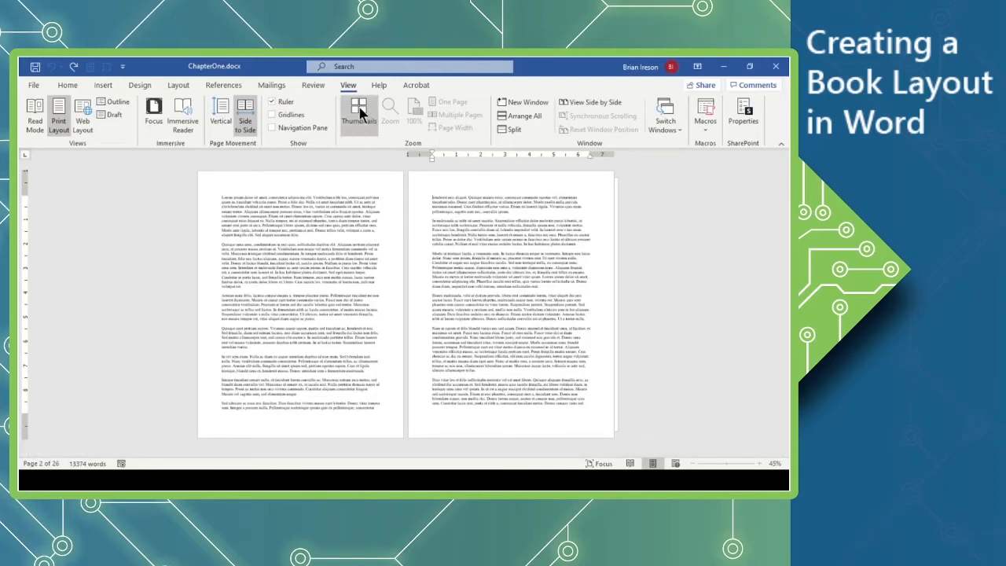
# Jump to page 3 of 26 via the Thumbnails grid and return to the spread
pyautogui.click(359, 113)
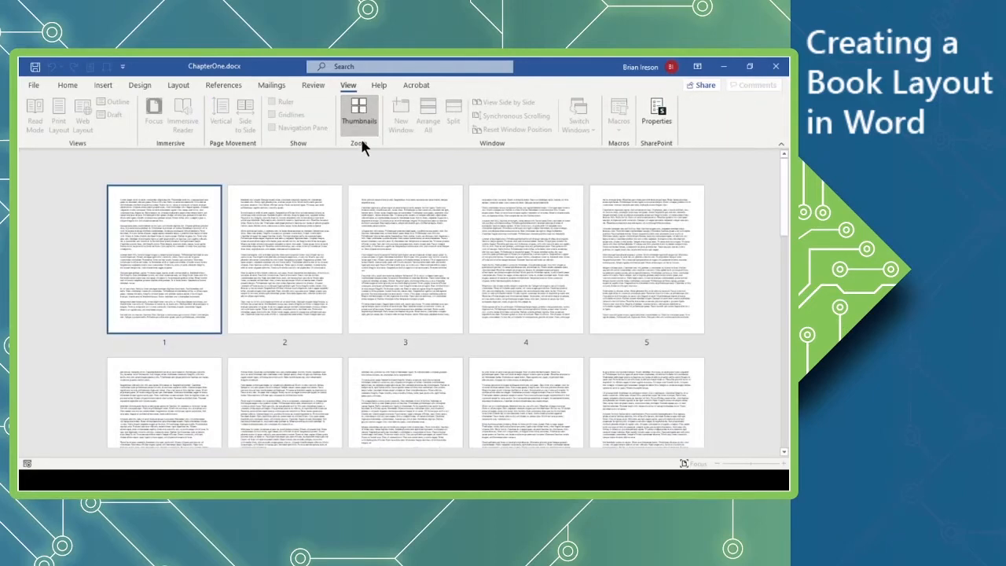
pyautogui.scroll(-3)
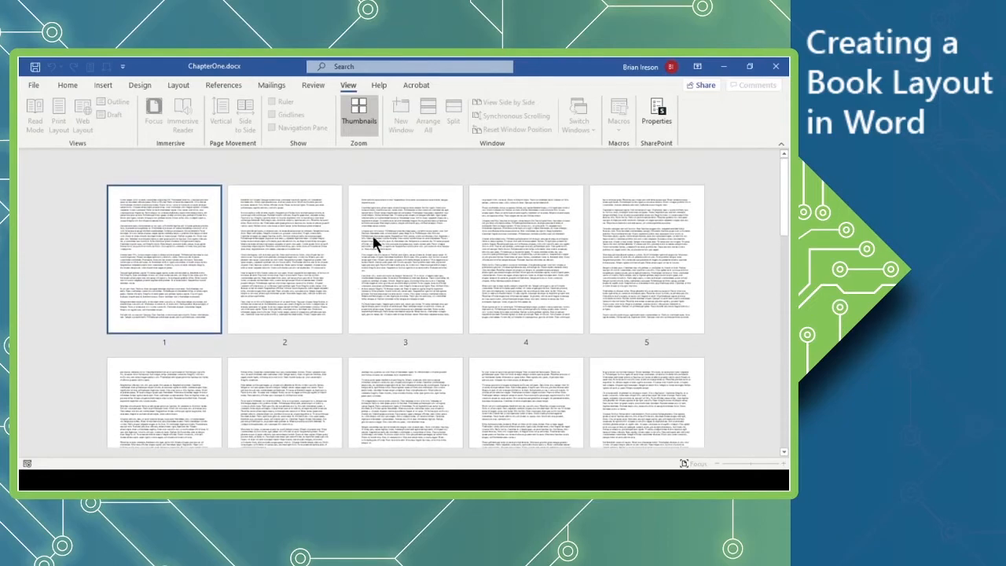
pyautogui.moveTo(423, 295)
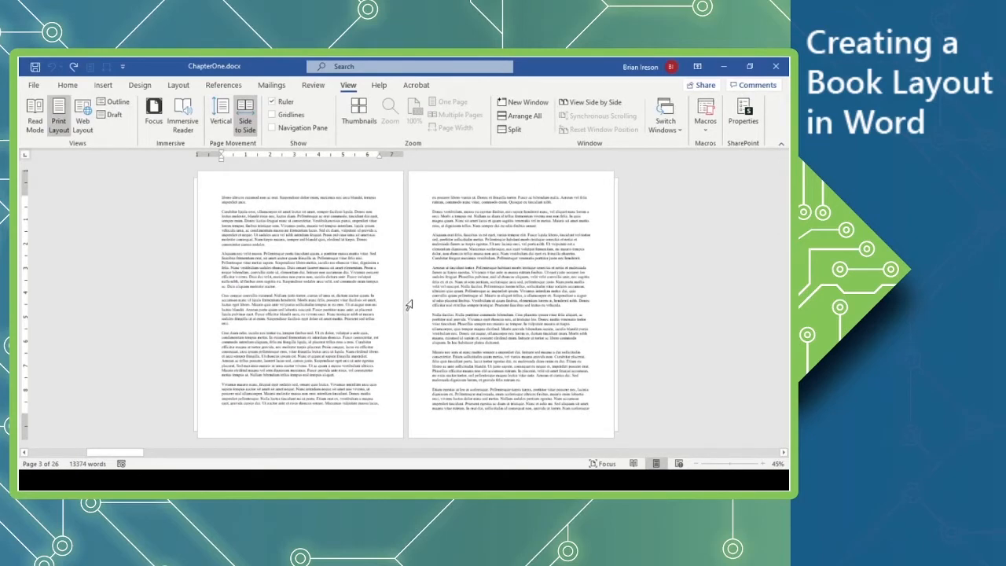
pyautogui.moveTo(383, 297)
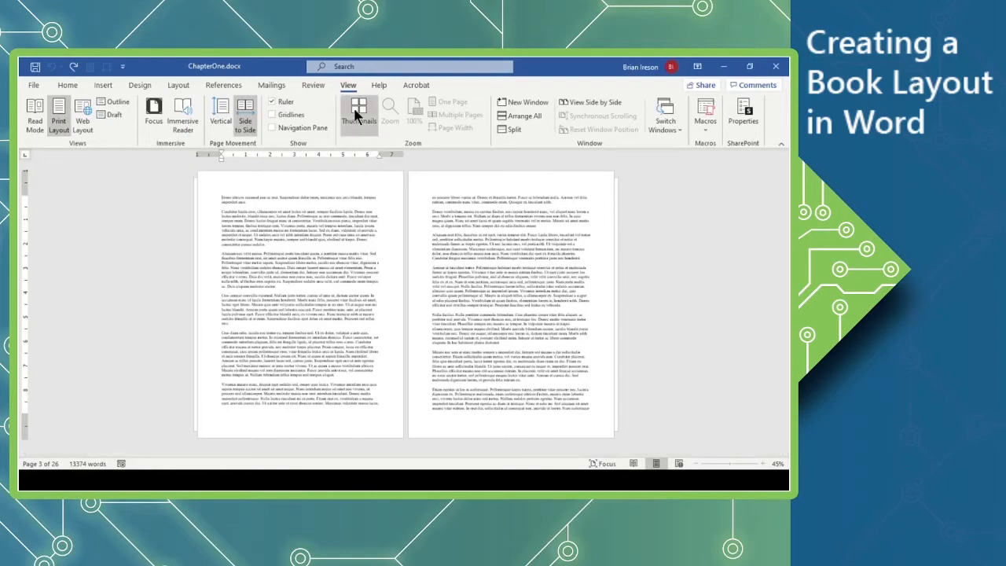
pyautogui.click(359, 114)
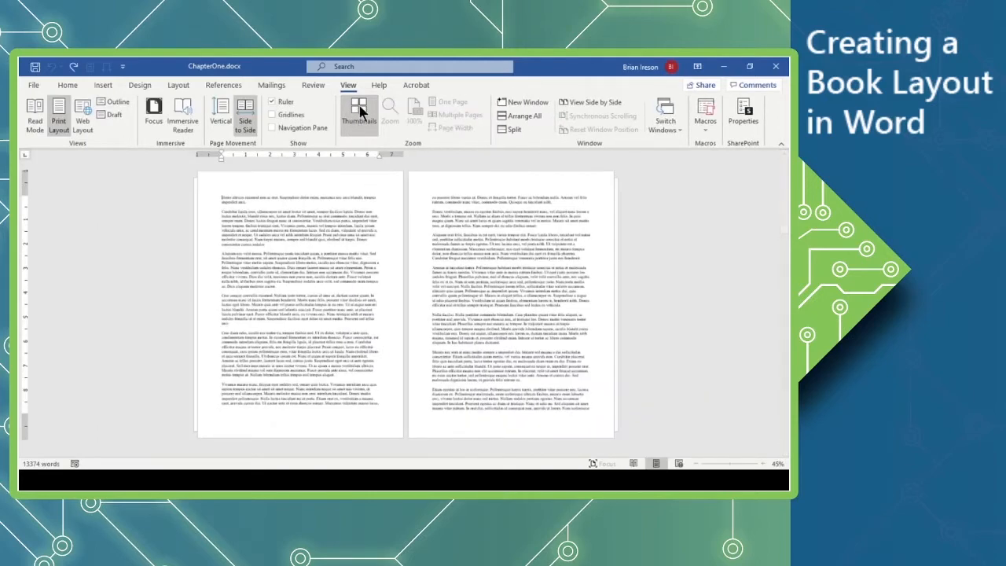
# Jump back to page 1 via Thumbnails so the opening spread shows again
pyautogui.click(358, 113)
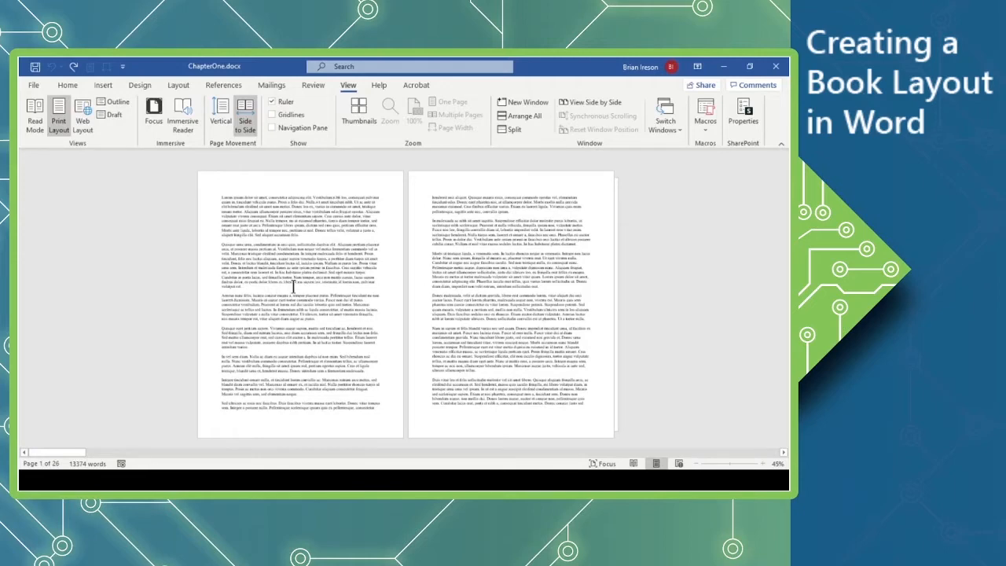
pyautogui.moveTo(410, 288)
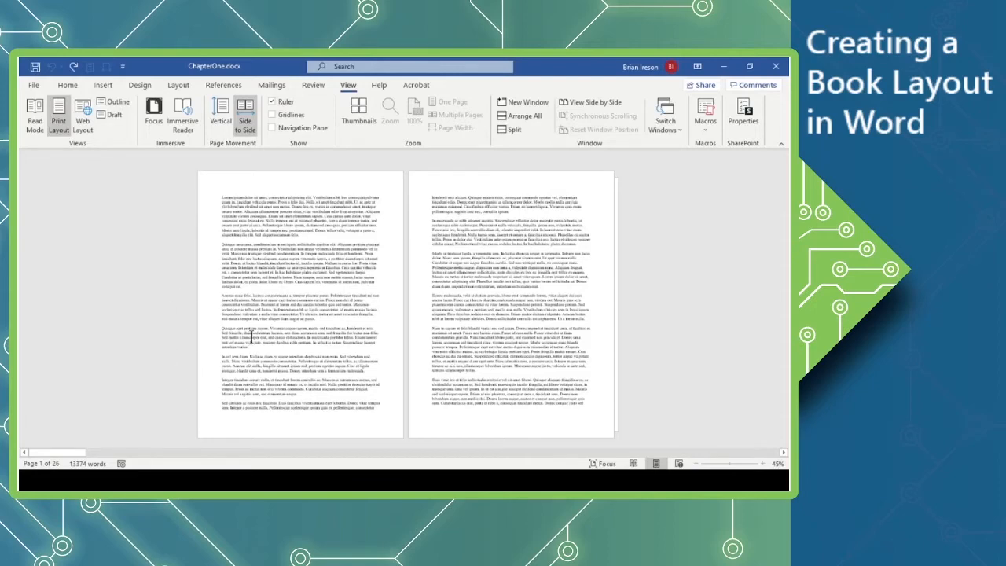
pyautogui.moveTo(411, 203)
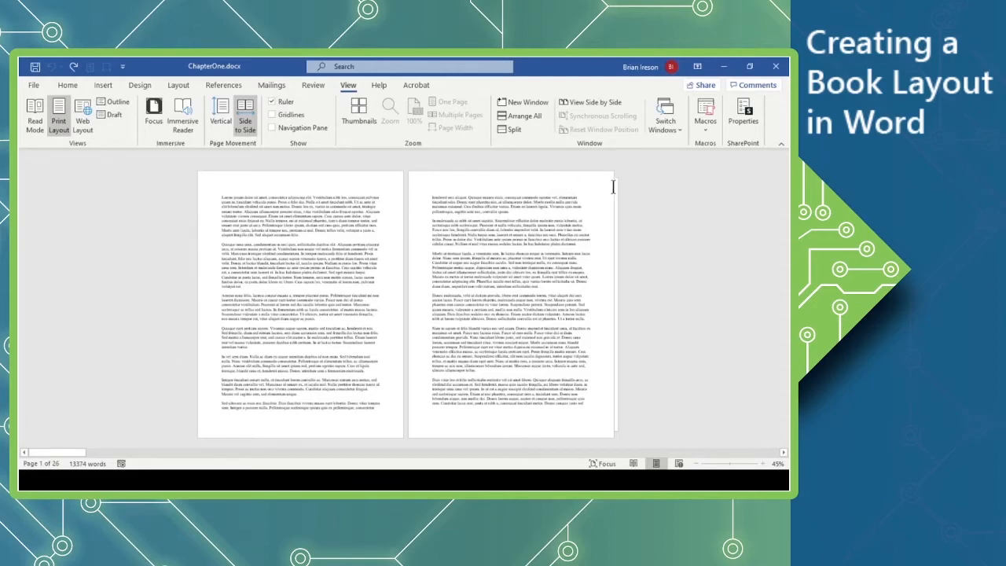
pyautogui.moveTo(607, 401)
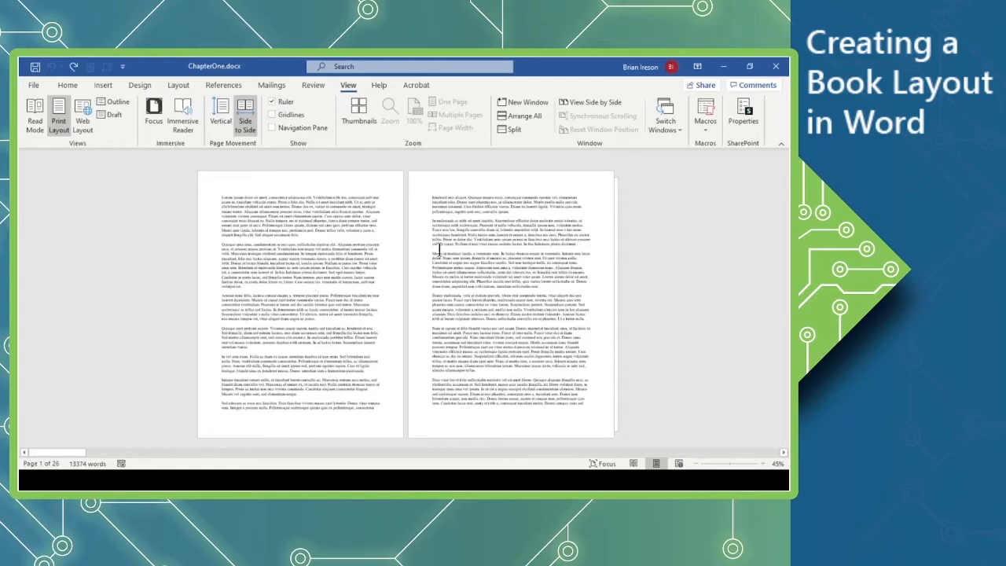
pyautogui.moveTo(401, 295)
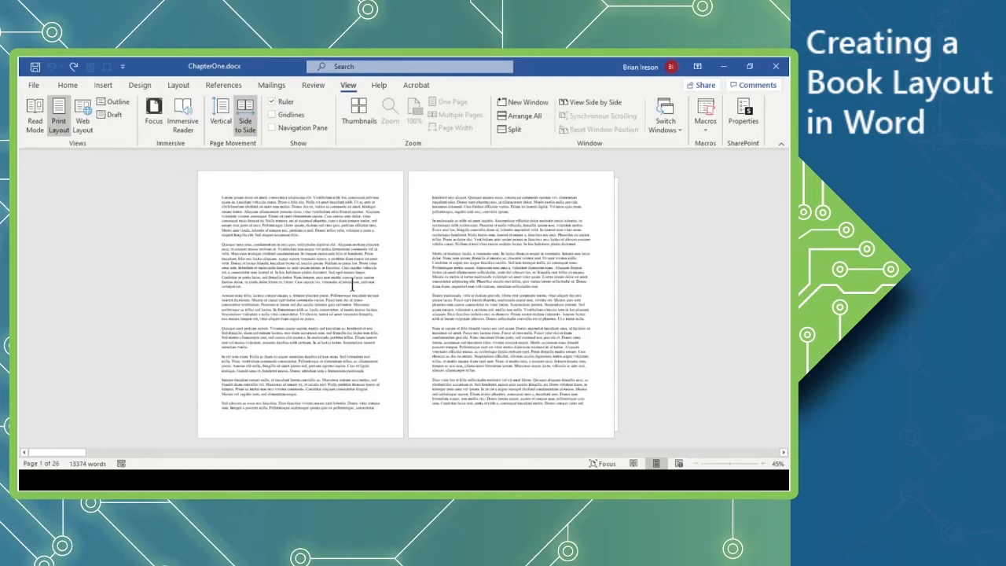
pyautogui.moveTo(352, 285)
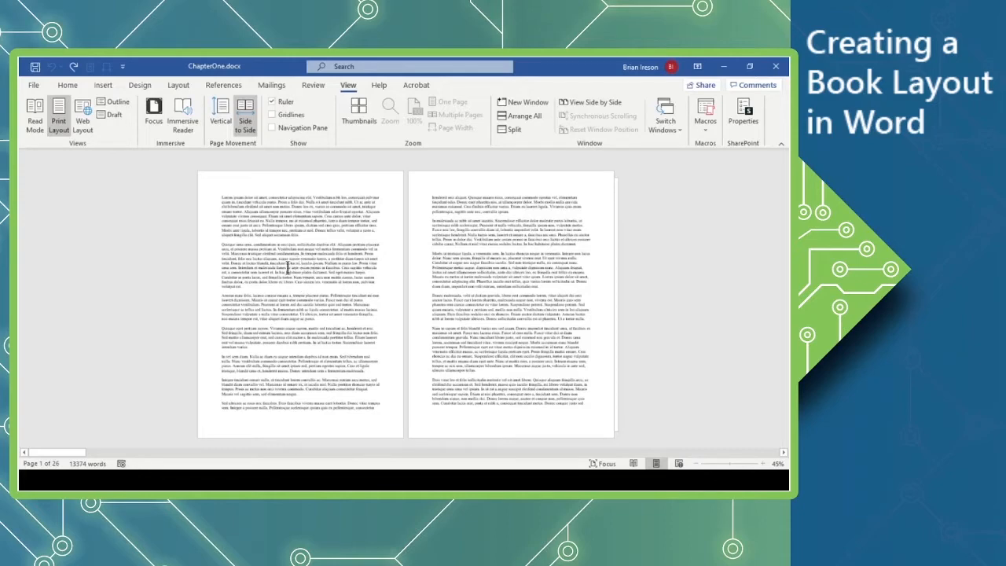
pyautogui.moveTo(308, 281)
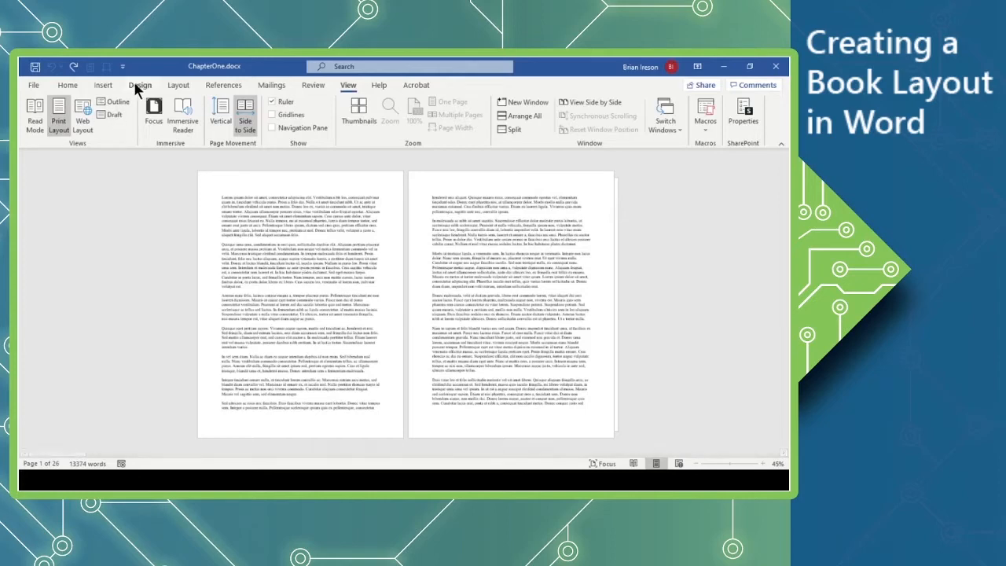
# Bring up the Insert commands, leaving the 26-page spread unchanged
pyautogui.click(103, 85)
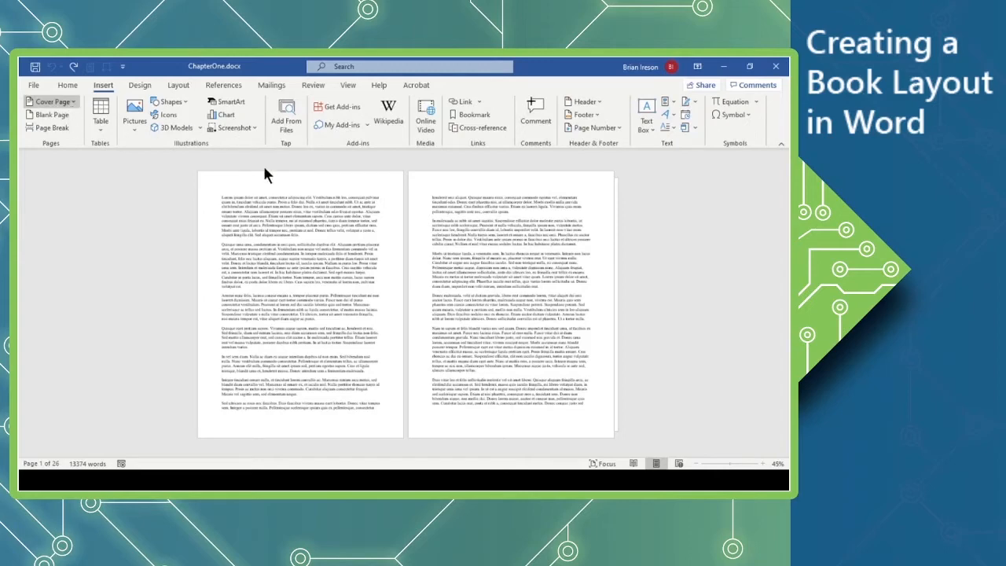
pyautogui.moveTo(64, 286)
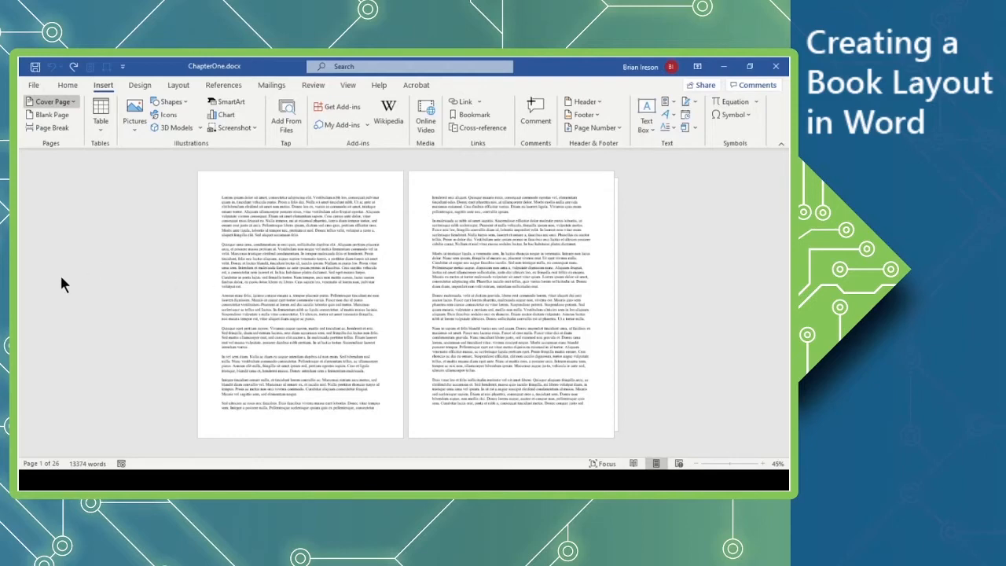
pyautogui.moveTo(58, 276)
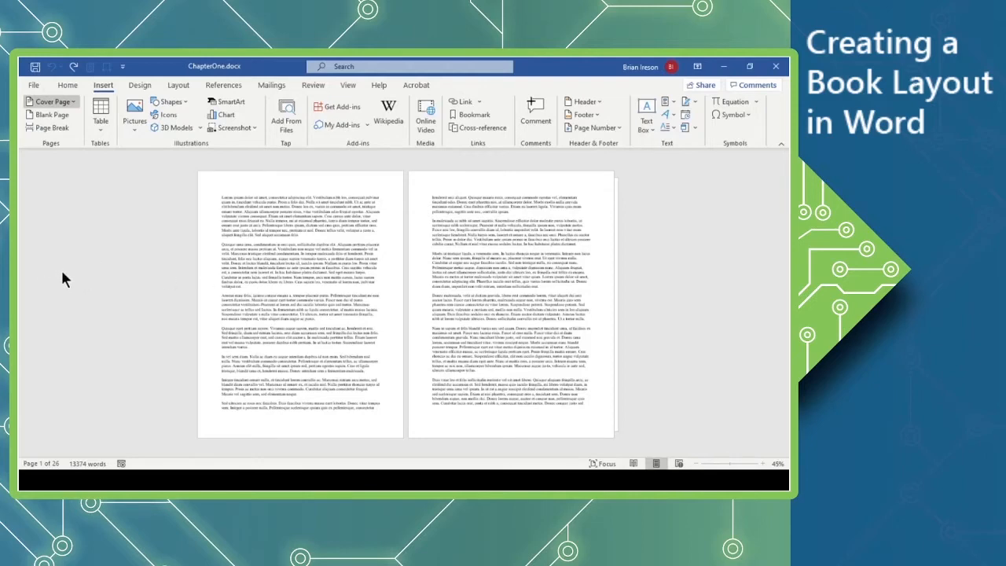
# Add a cover page with the placeholder title 'Chapter ##', making the document 27 pages
pyautogui.click(50, 101)
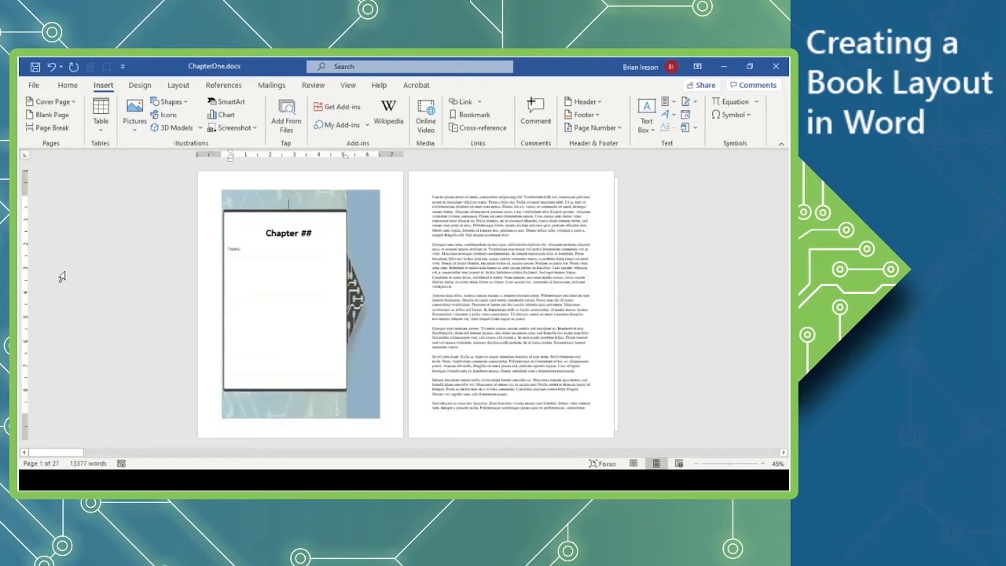
pyautogui.moveTo(333, 231)
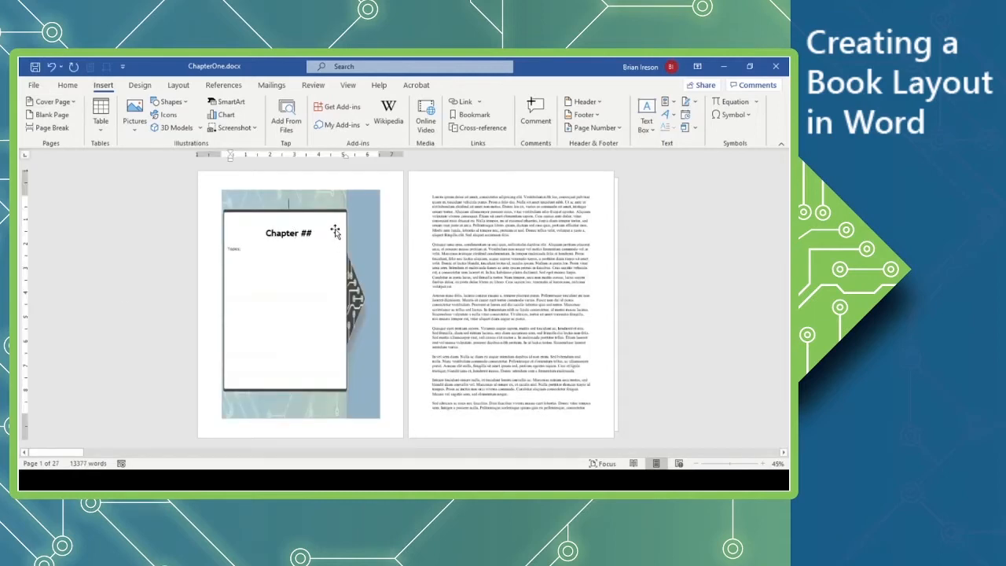
pyautogui.moveTo(322, 242)
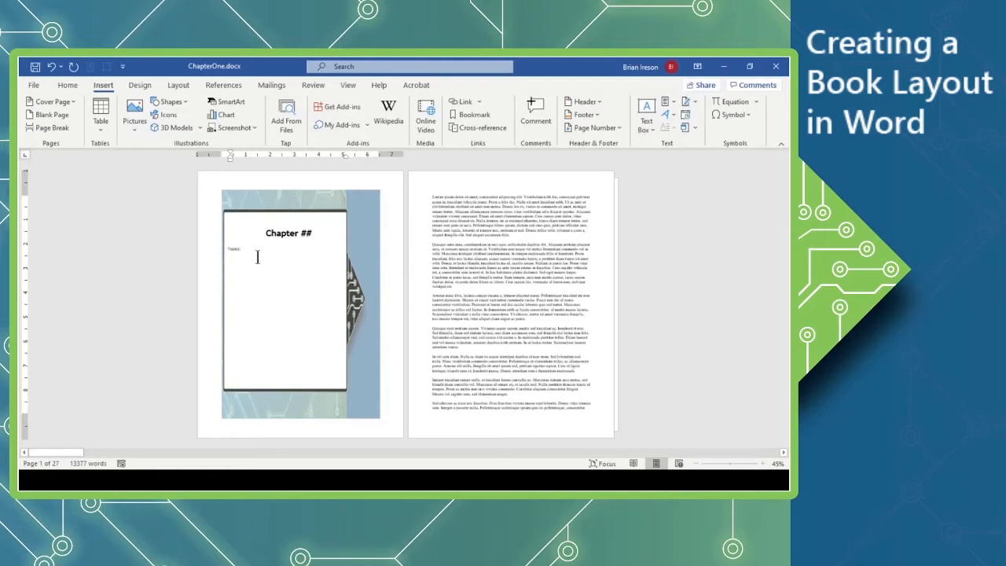
pyautogui.moveTo(252, 254)
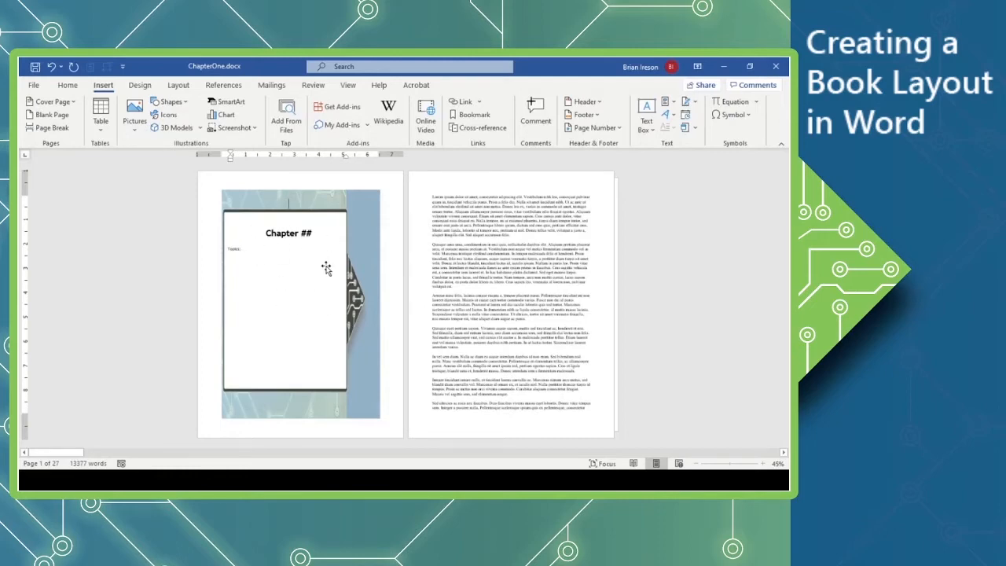
pyautogui.moveTo(307, 281)
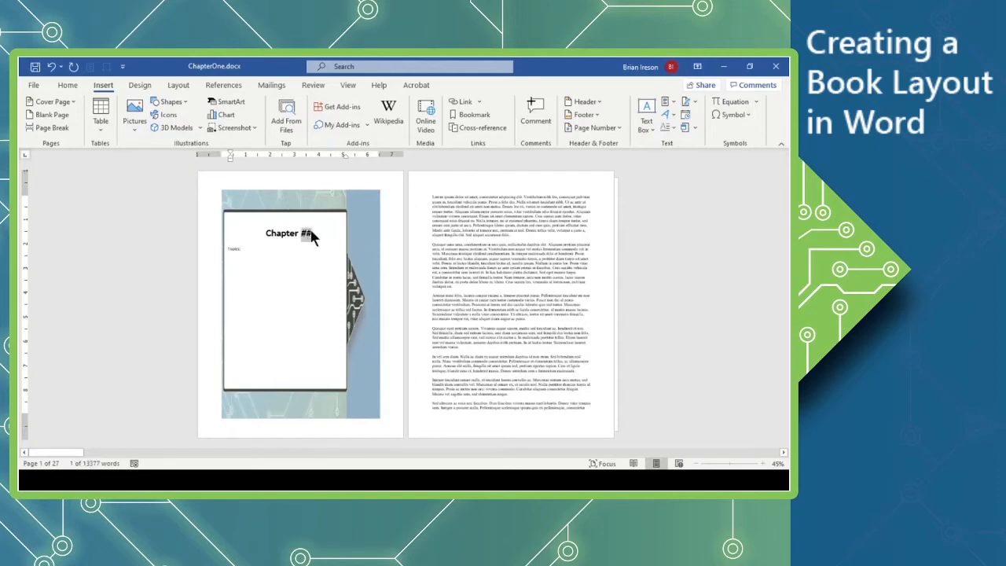
# Change the cover title to 'Chapter One' and add the short bulleted list beneath it
pyautogui.write('One')
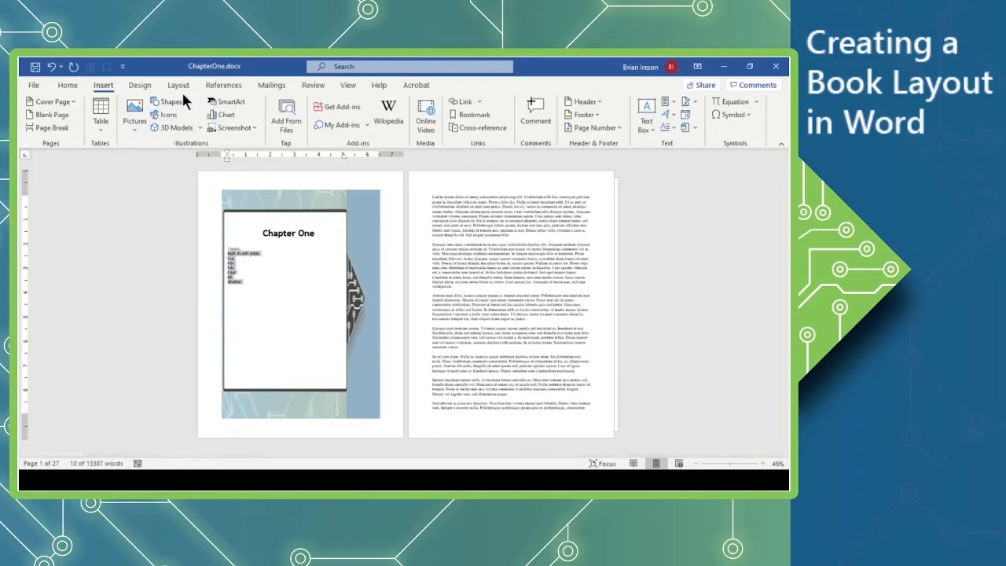
pyautogui.click(68, 85)
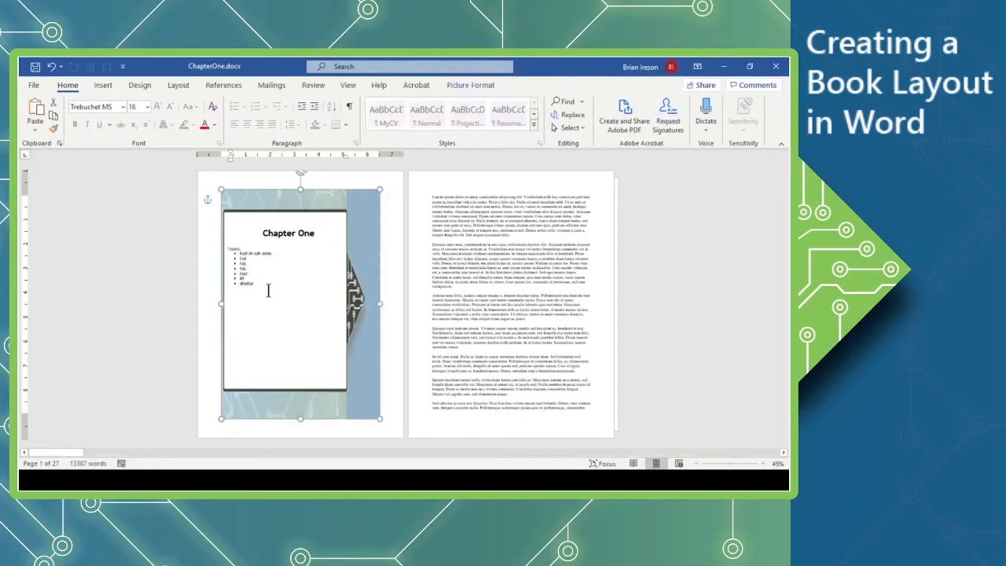
pyautogui.moveTo(375, 259)
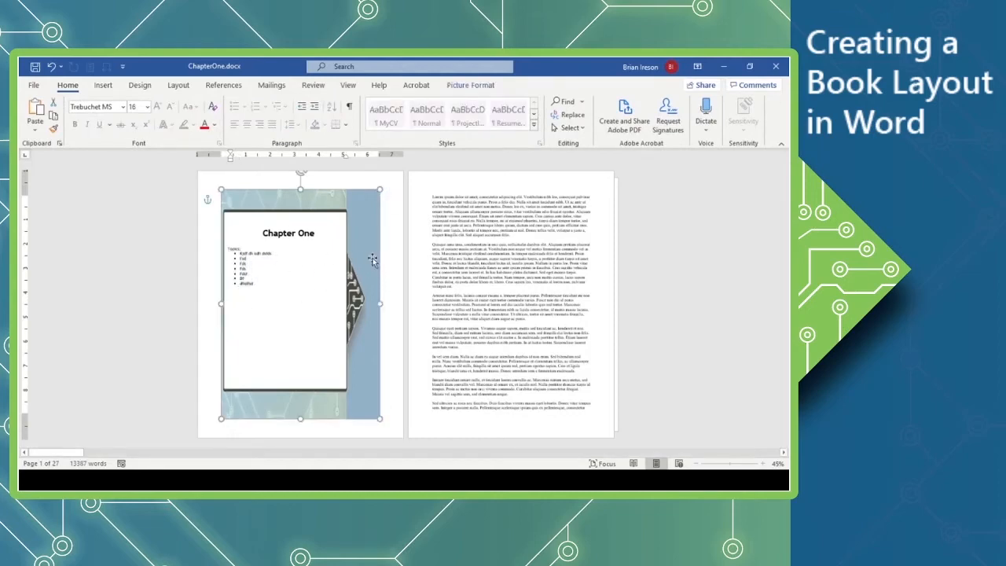
pyautogui.moveTo(313, 198)
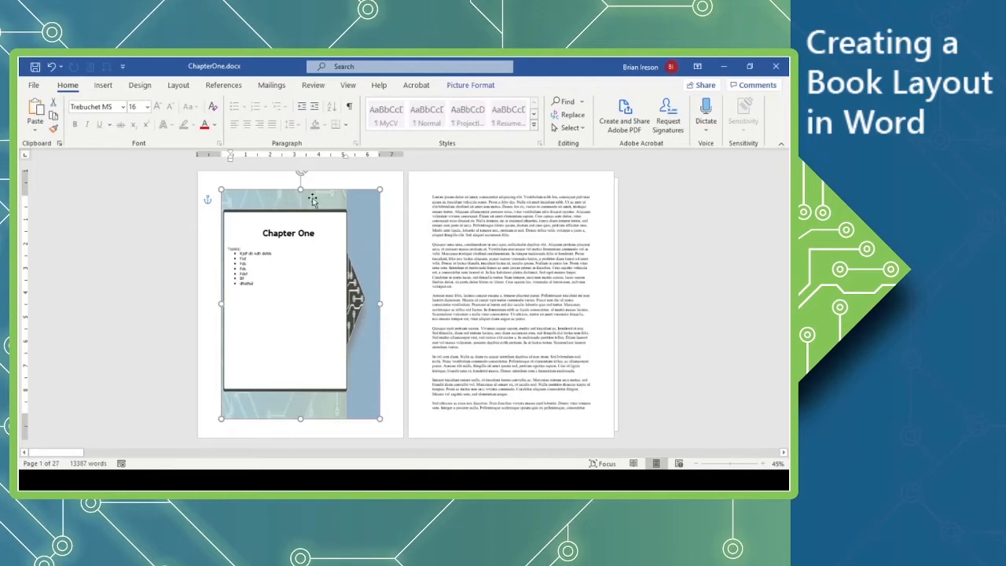
pyautogui.moveTo(280, 211)
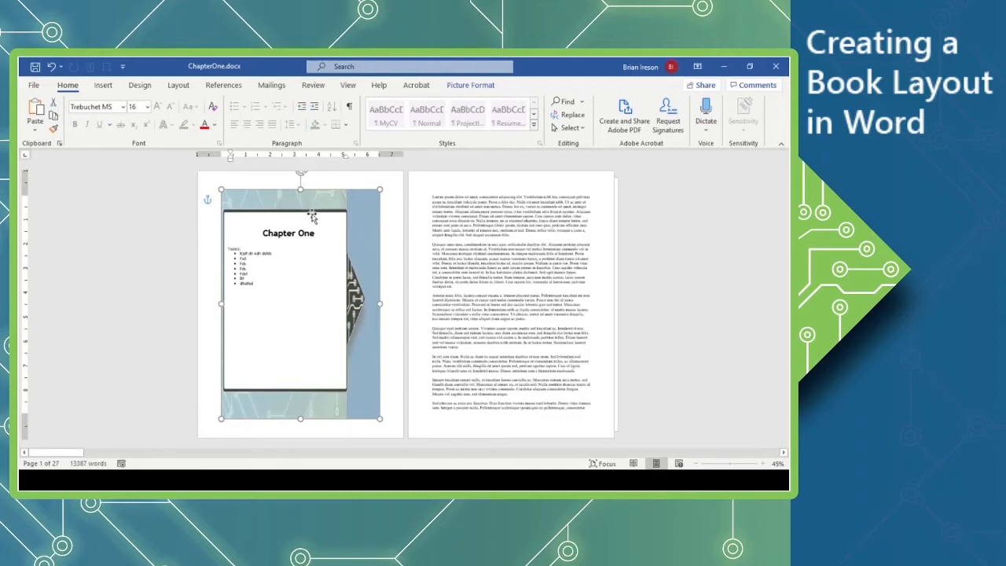
pyautogui.moveTo(177, 85)
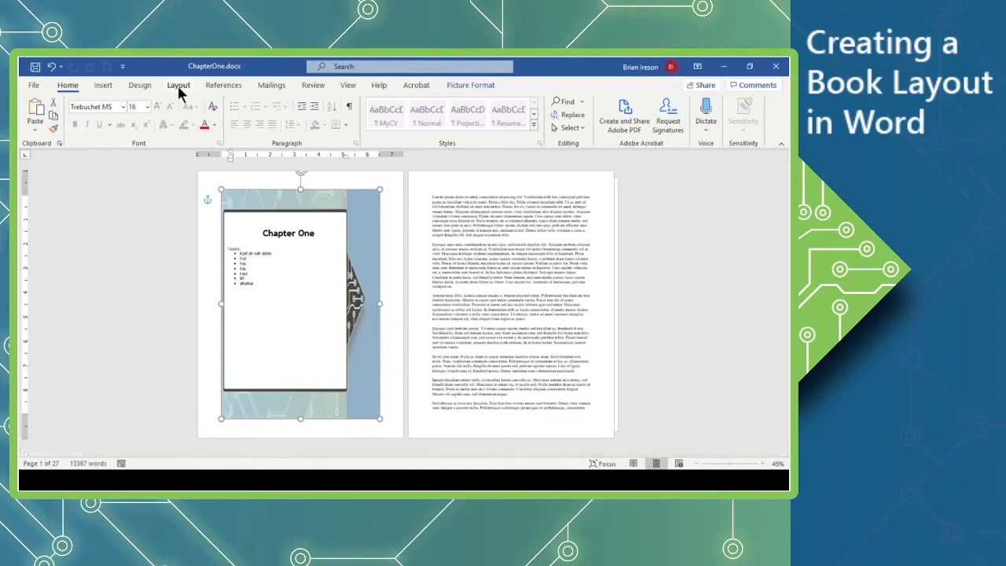
# Show the Layout page setup options, leaving the Chapter One cover page as typed
pyautogui.click(178, 85)
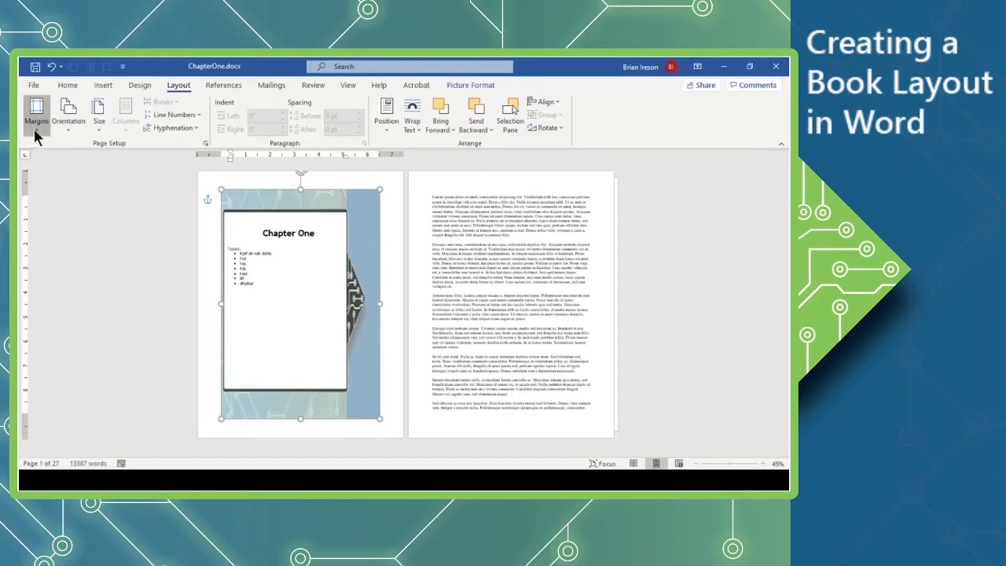
pyautogui.moveTo(94, 395)
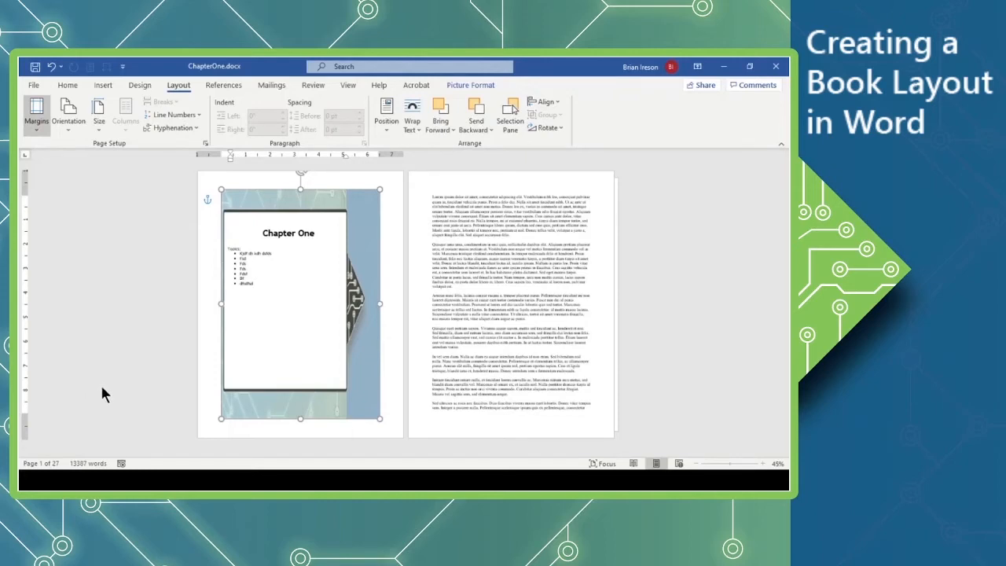
pyautogui.moveTo(286, 302)
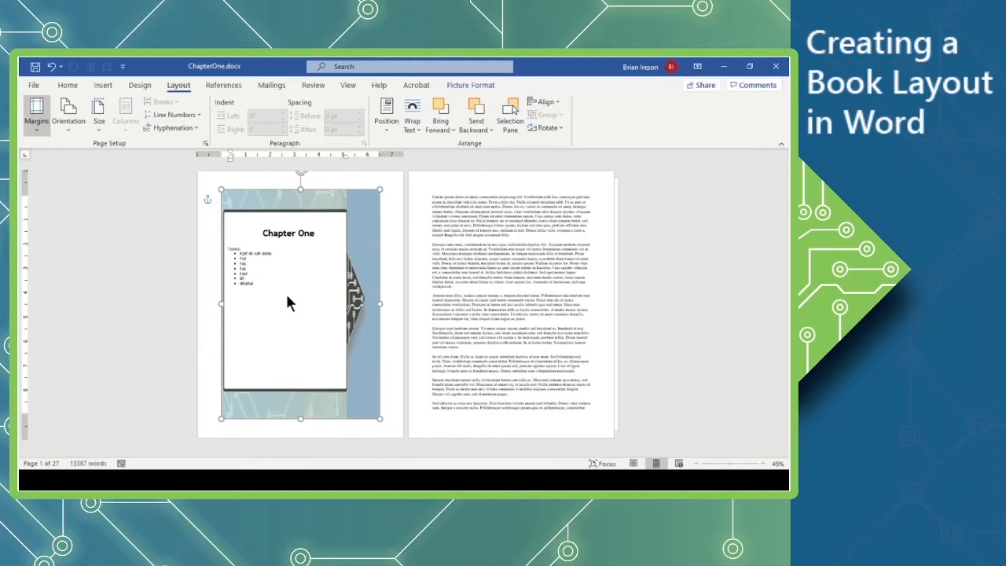
pyautogui.moveTo(405, 244)
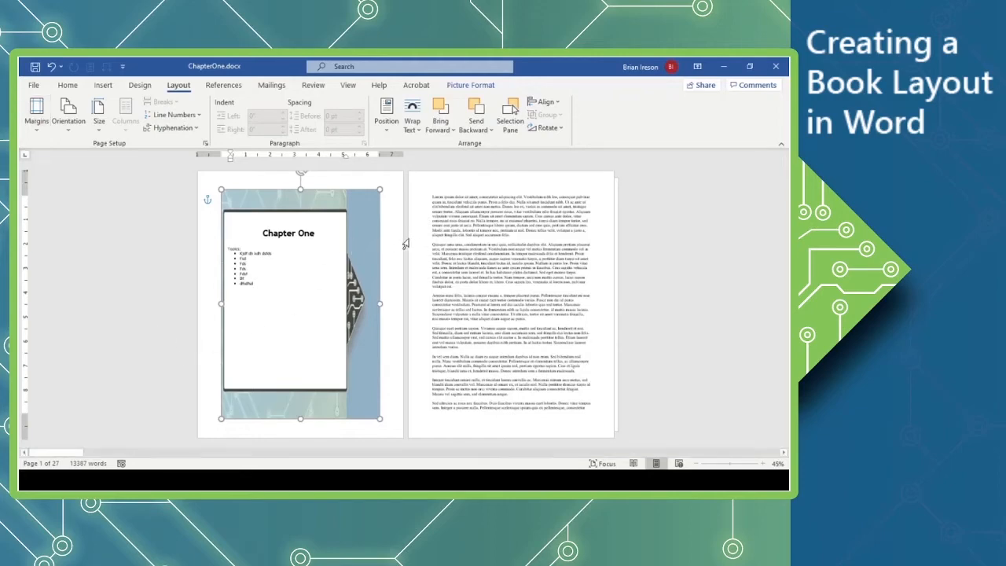
pyautogui.click(384, 227)
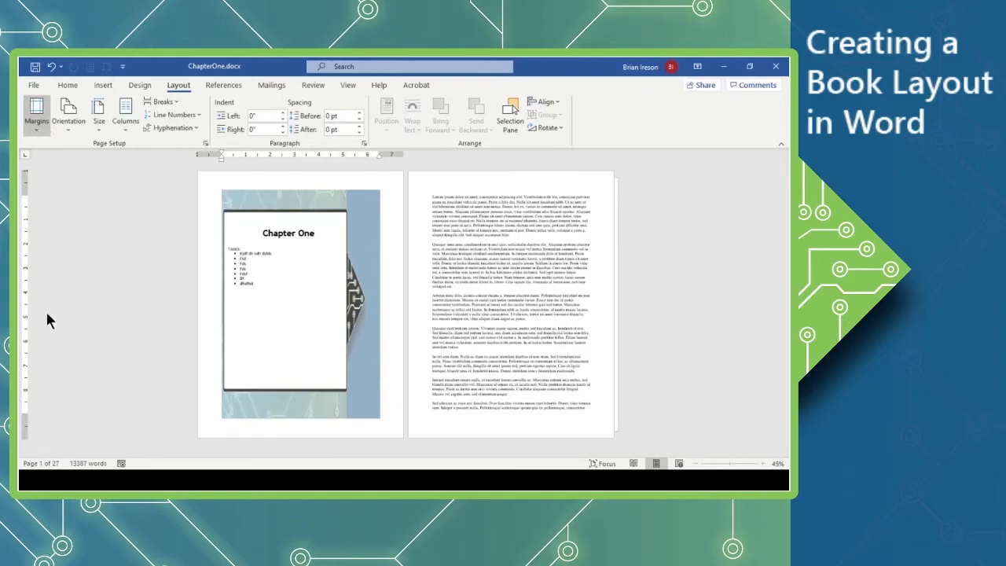
pyautogui.moveTo(85, 396)
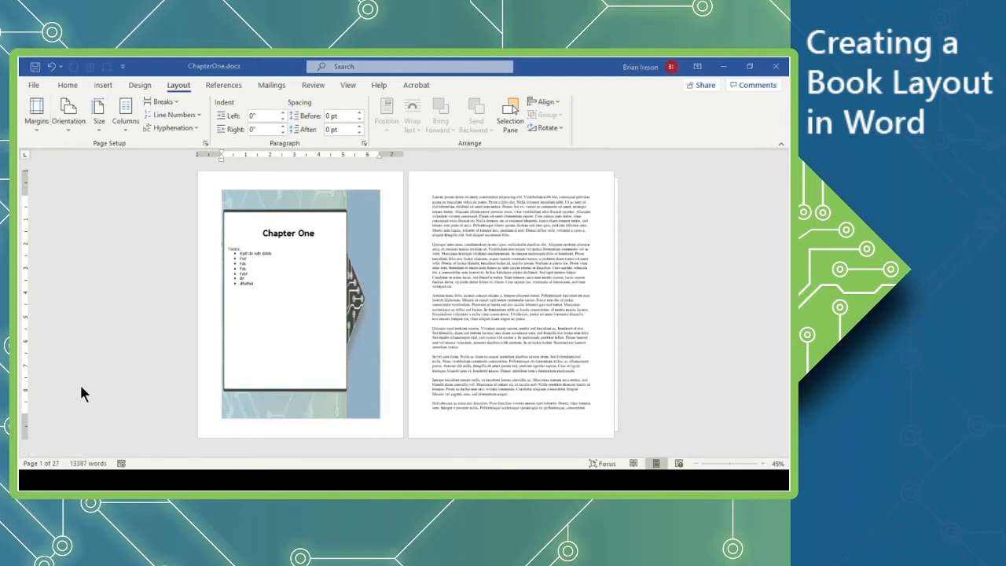
pyautogui.moveTo(283, 261)
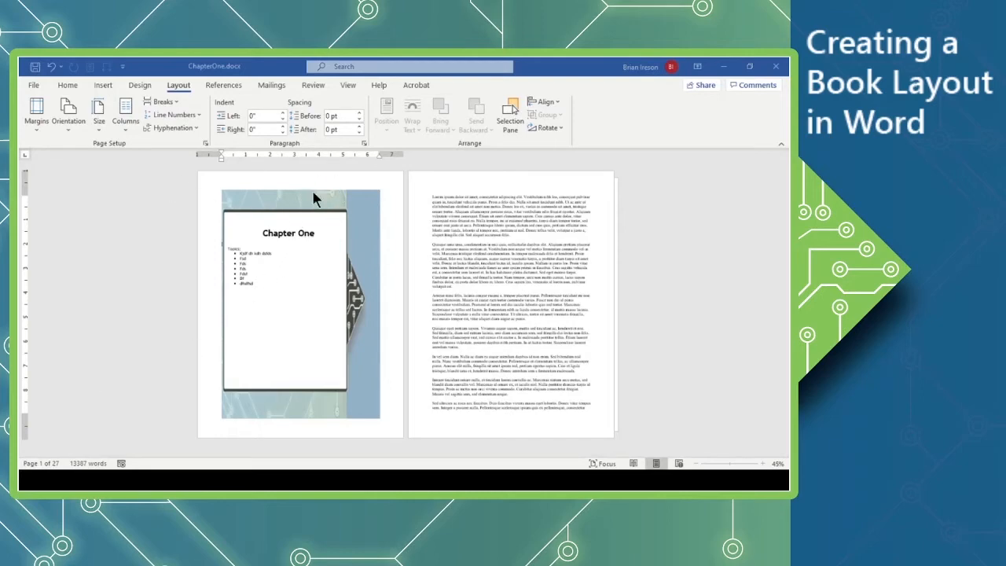
pyautogui.moveTo(313, 218)
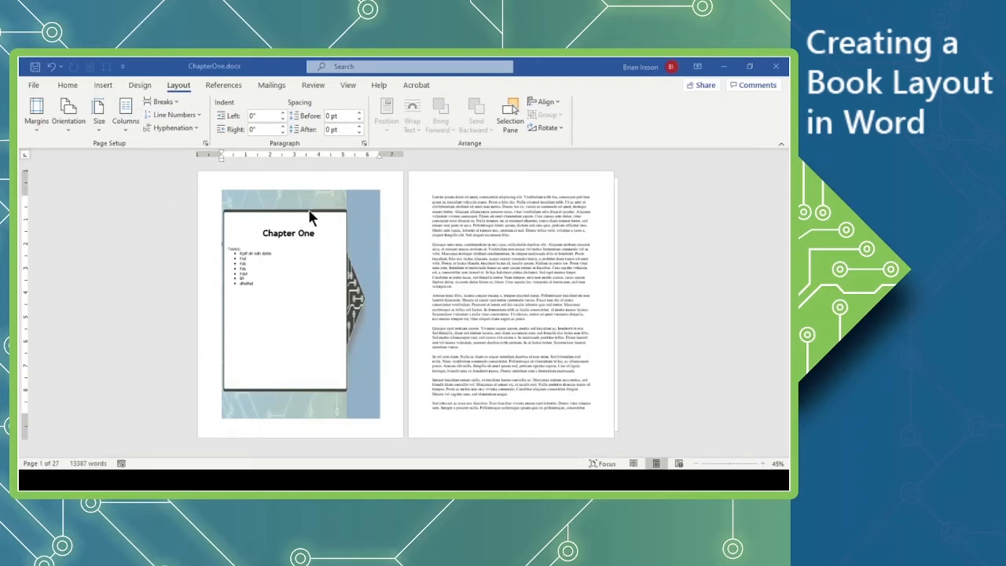
pyautogui.moveTo(305, 280)
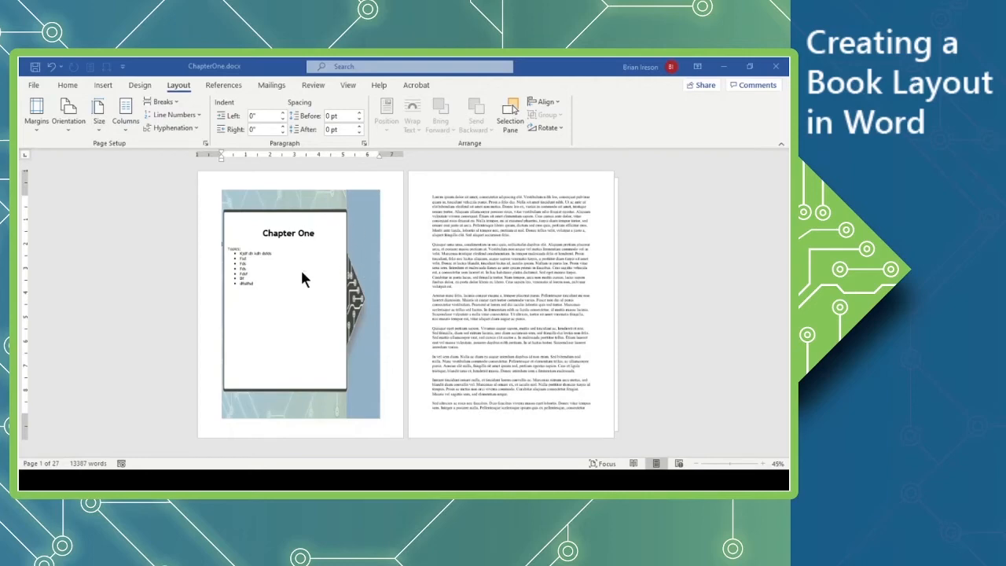
pyautogui.moveTo(320, 283)
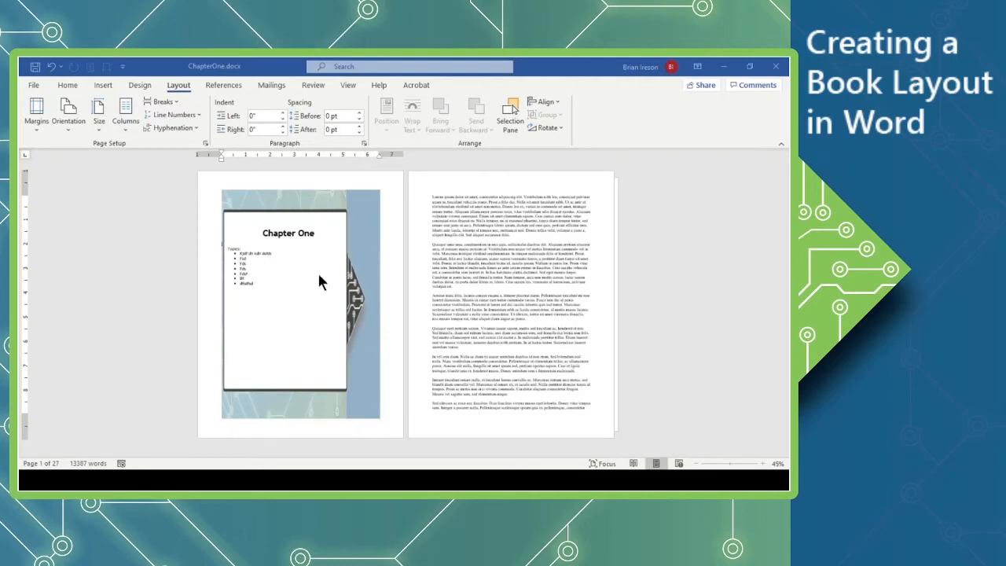
pyautogui.moveTo(324, 271)
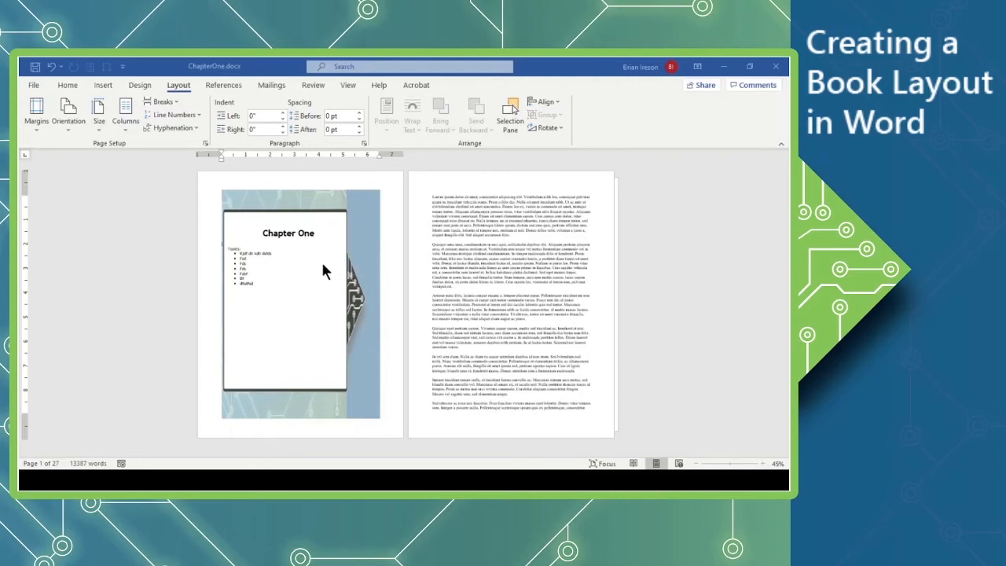
pyautogui.moveTo(352, 267)
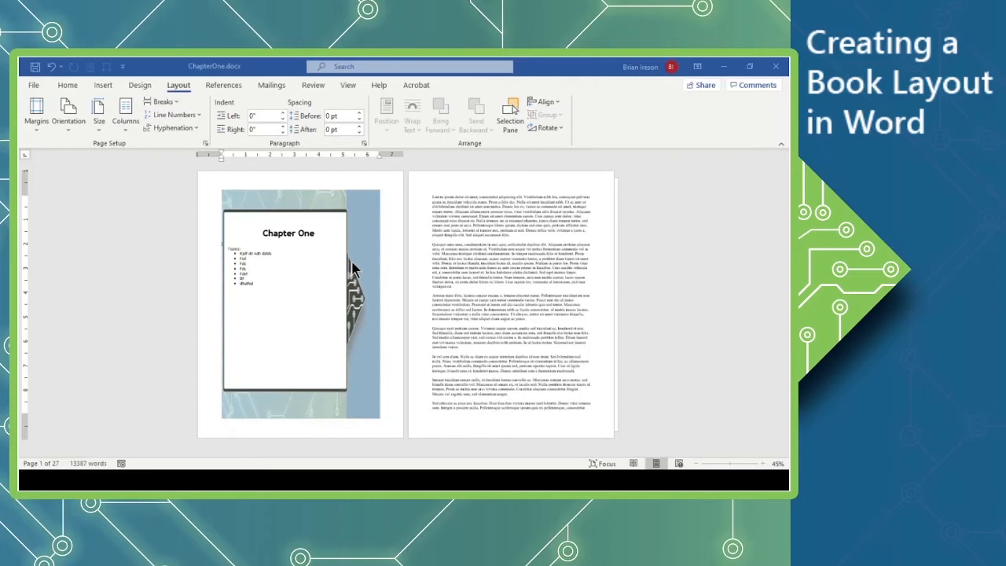
pyautogui.moveTo(431, 268)
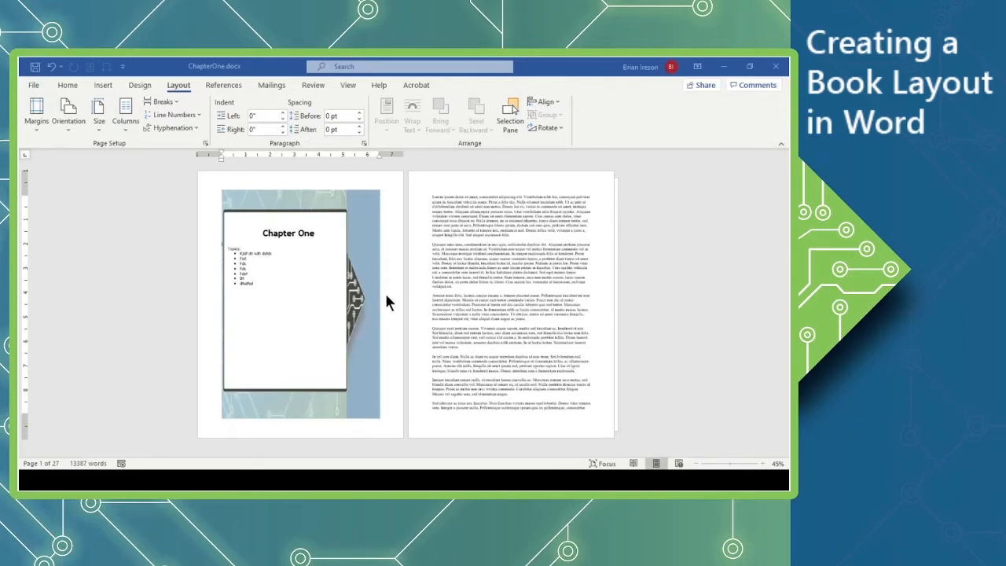
pyautogui.moveTo(374, 273)
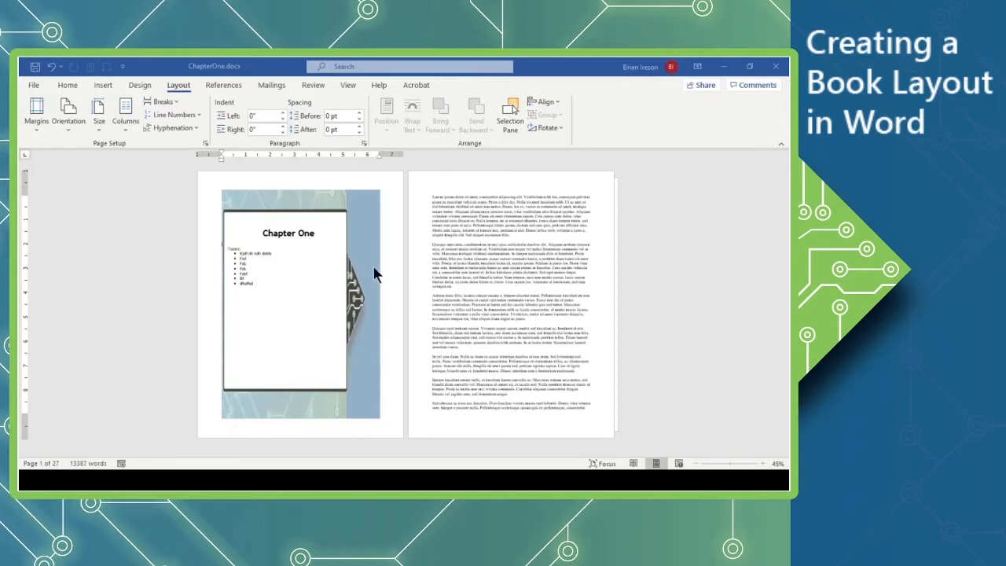
pyautogui.moveTo(368, 283)
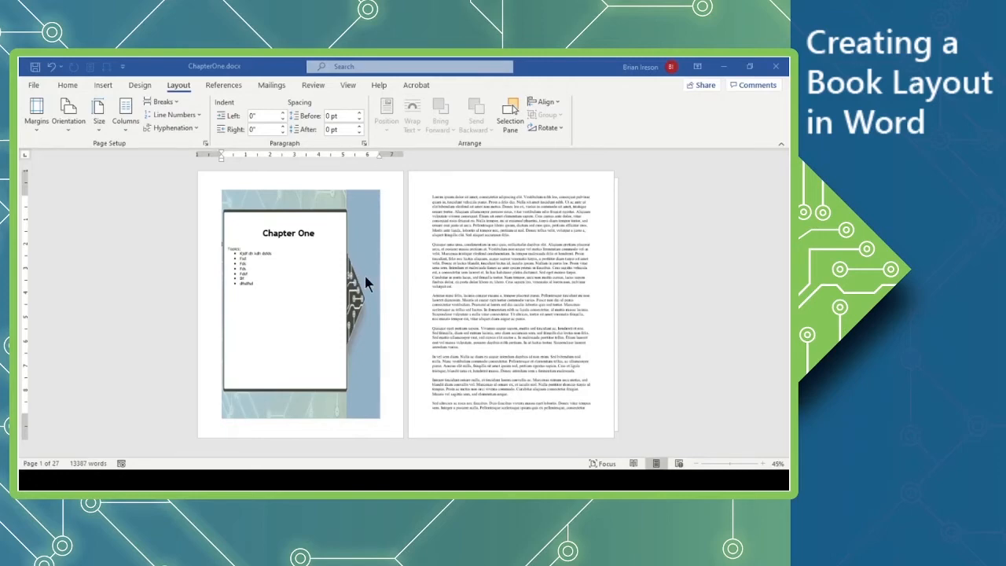
pyautogui.moveTo(339, 296)
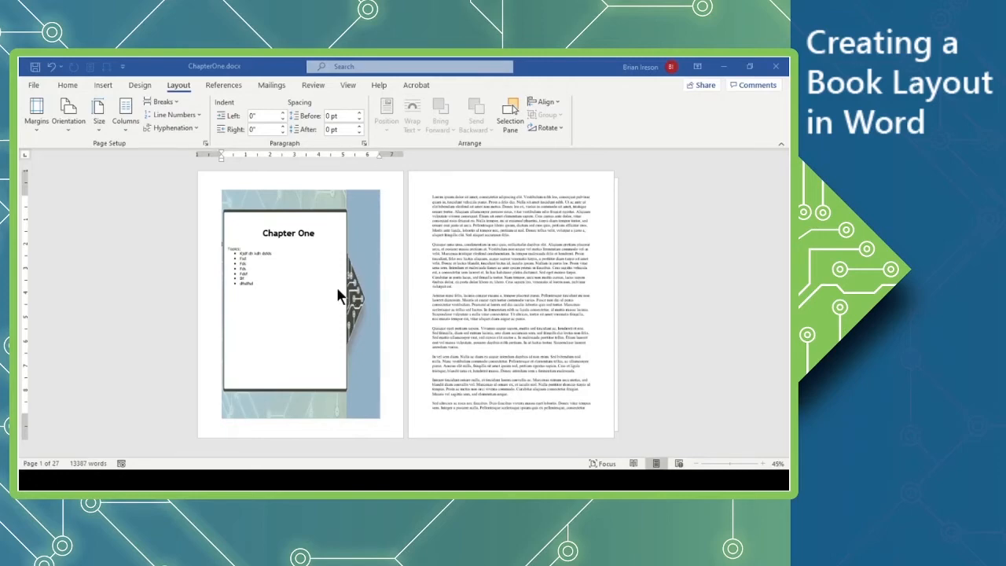
pyautogui.moveTo(374, 313)
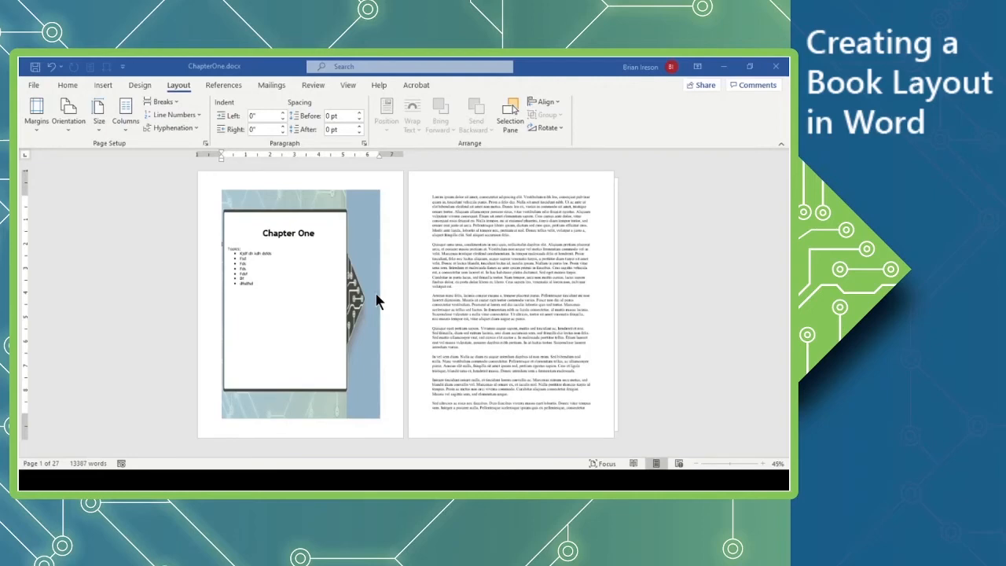
pyautogui.moveTo(384, 314)
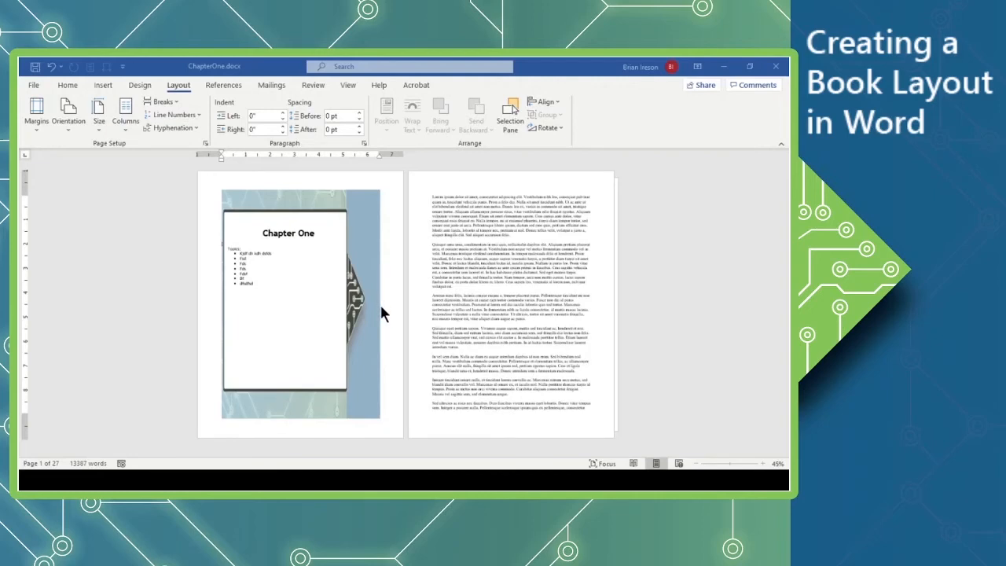
pyautogui.moveTo(381, 301)
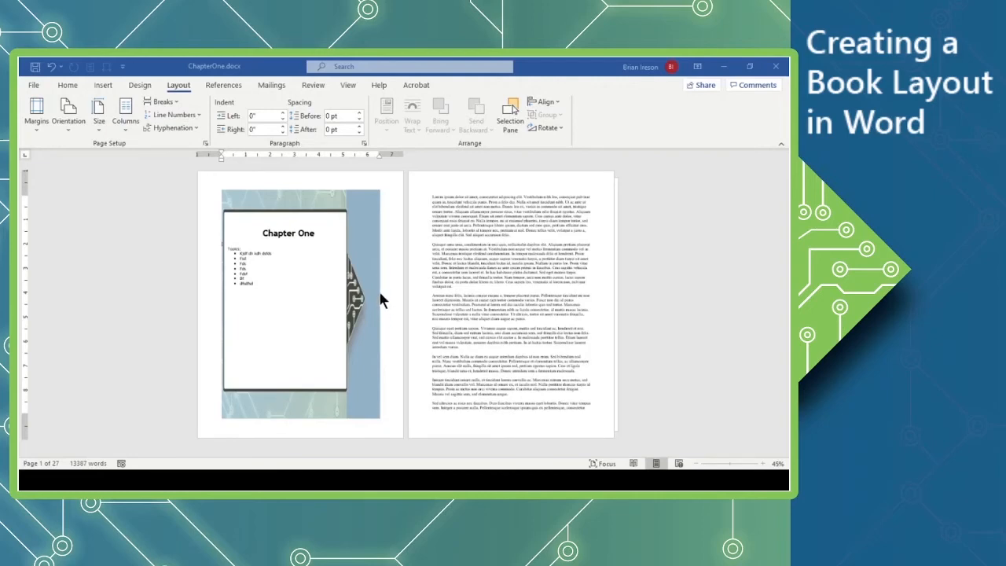
pyautogui.moveTo(380, 302)
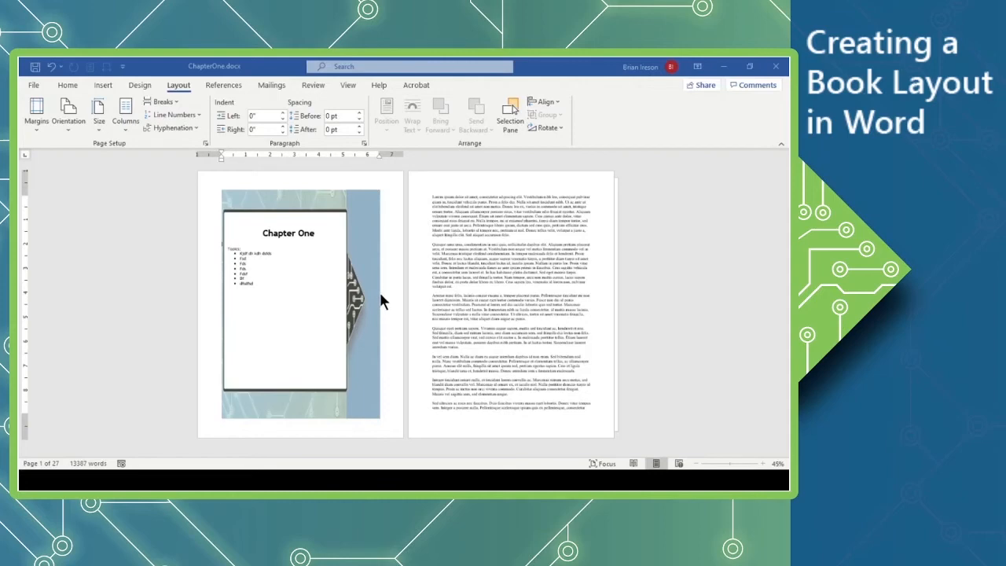
pyautogui.moveTo(295, 181)
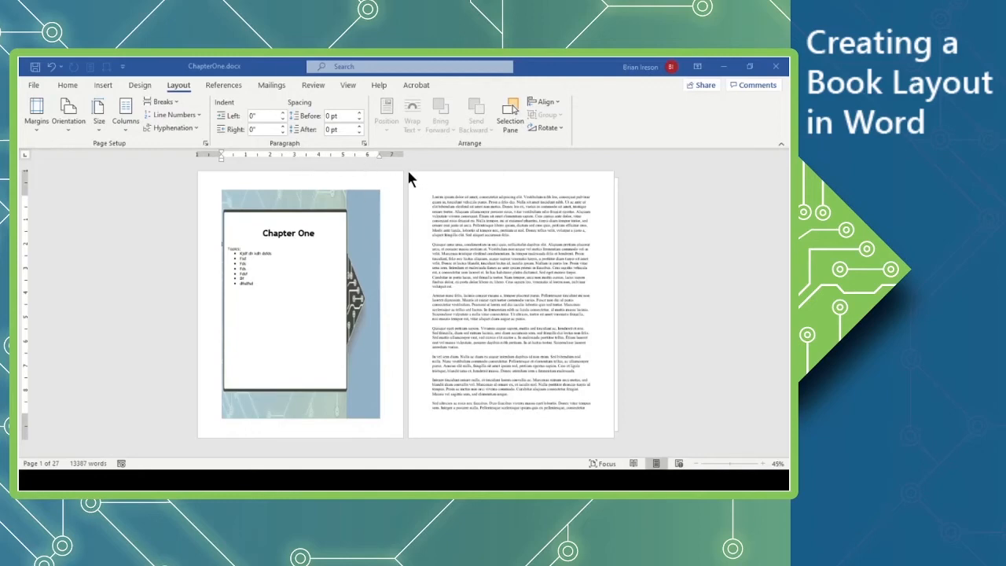
pyautogui.moveTo(400, 174)
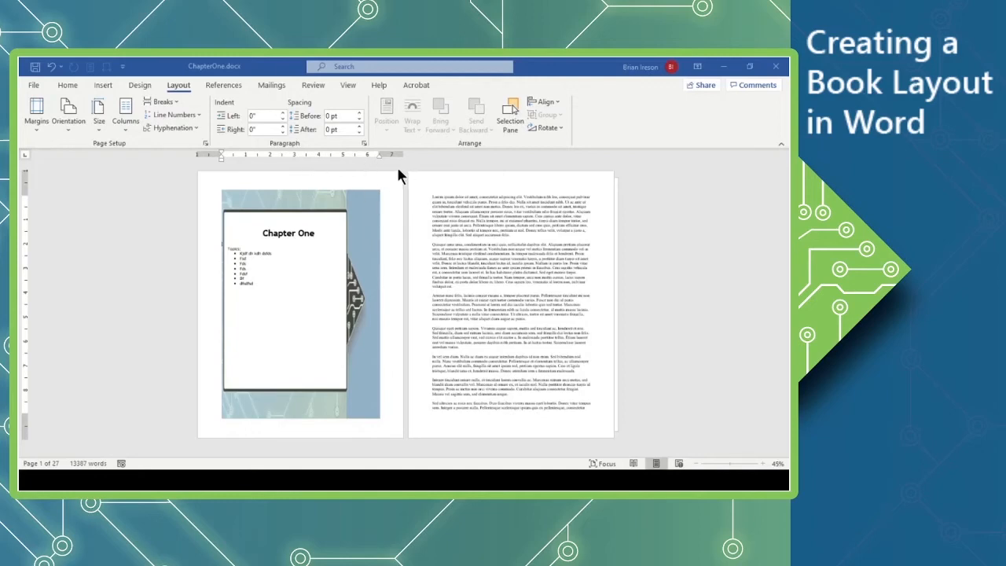
pyautogui.moveTo(323, 176)
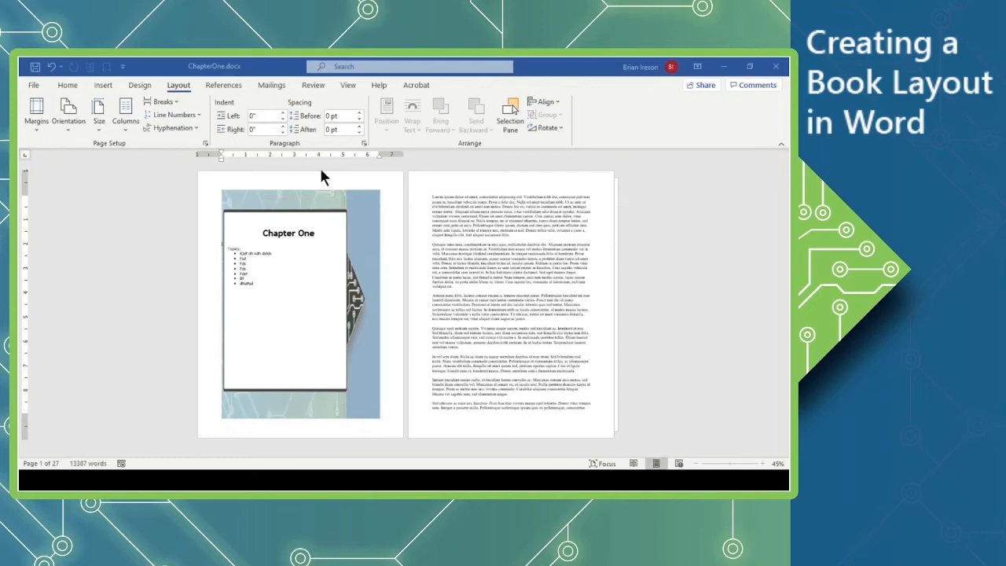
pyautogui.moveTo(355, 305)
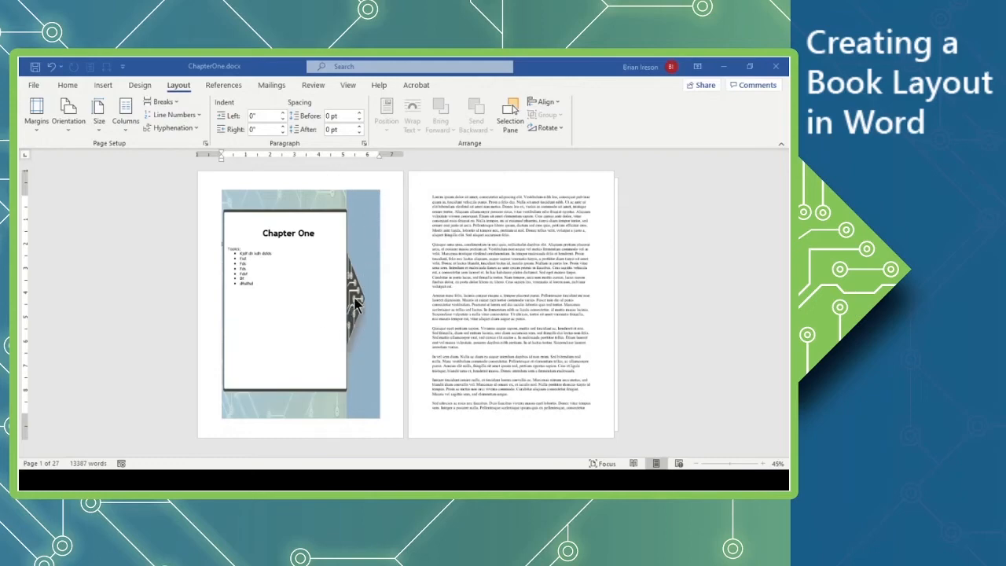
pyautogui.moveTo(387, 174)
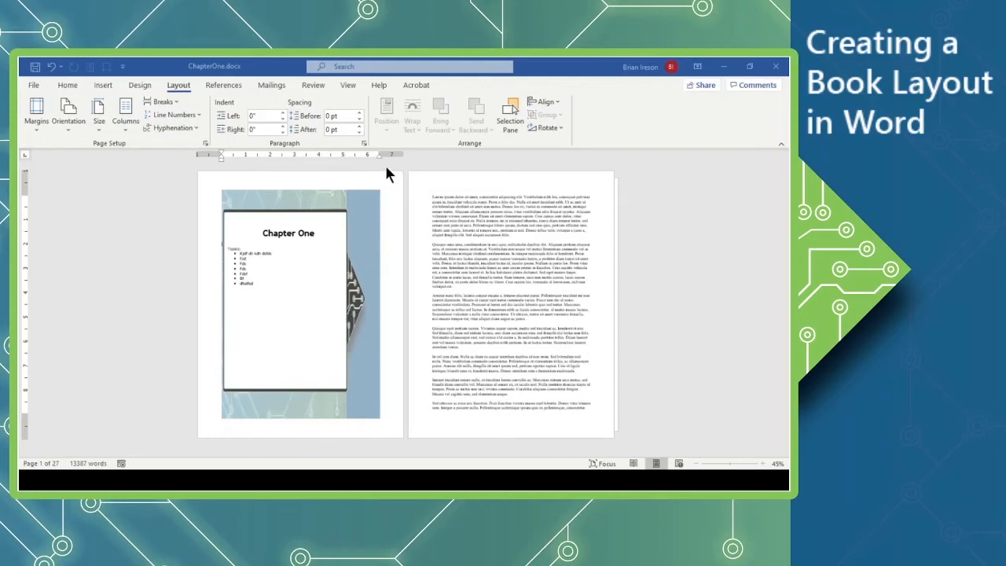
pyautogui.moveTo(385, 179)
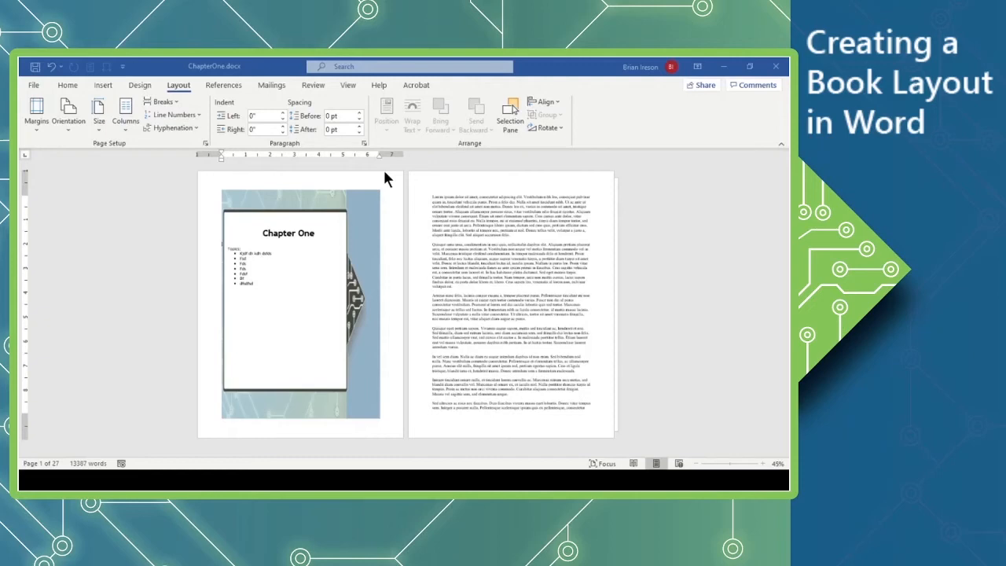
pyautogui.moveTo(361, 171)
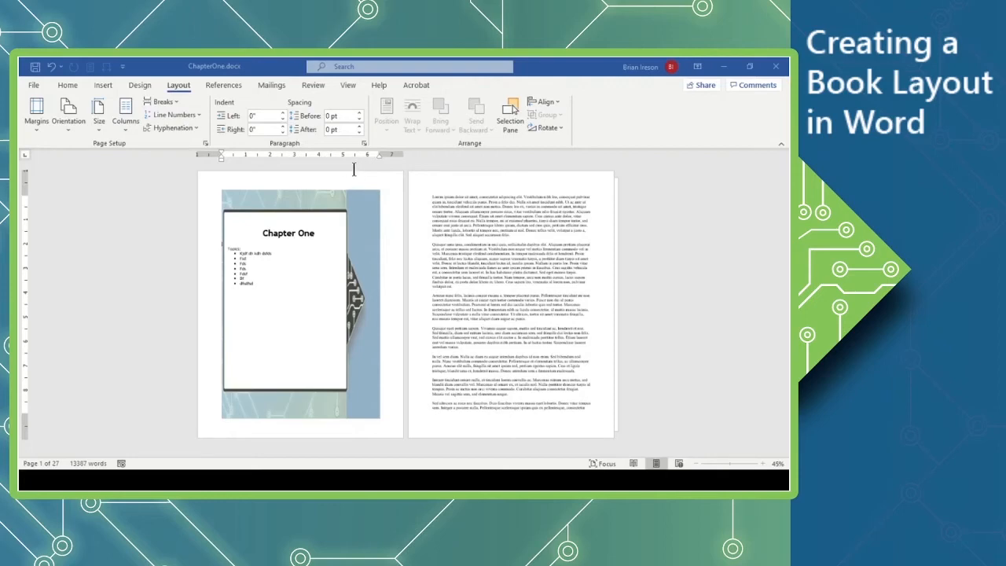
pyautogui.moveTo(349, 172)
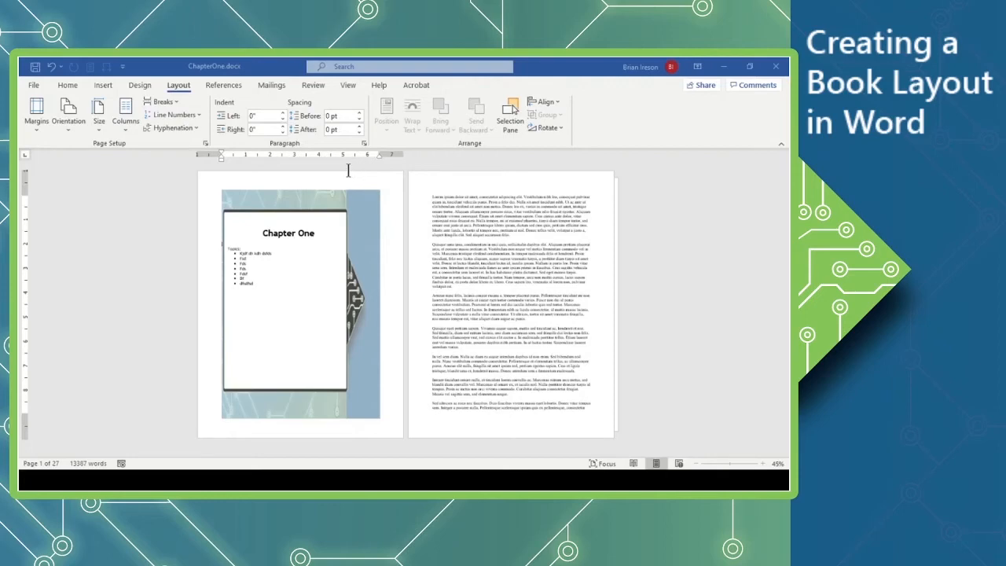
pyautogui.moveTo(349, 180)
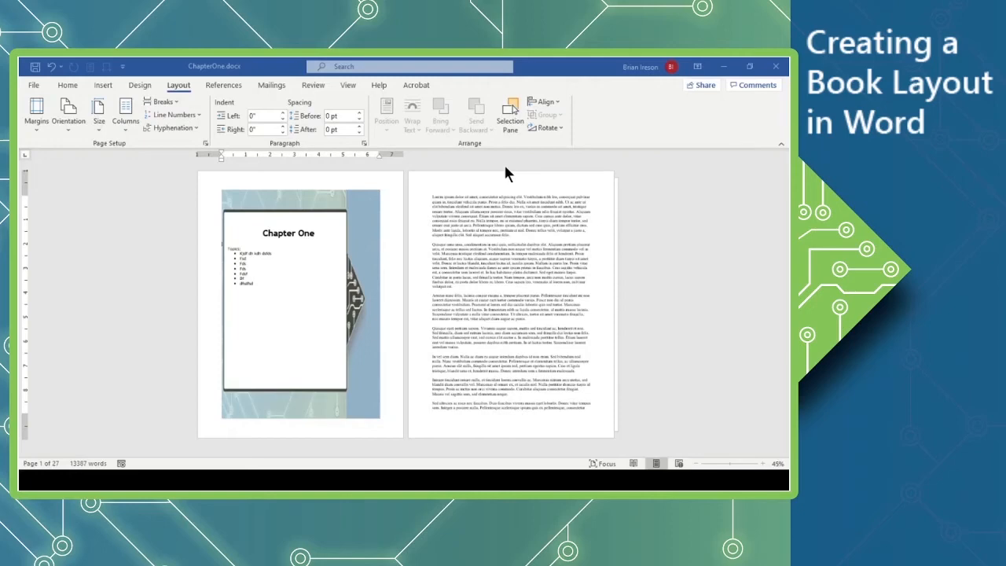
pyautogui.moveTo(491, 173)
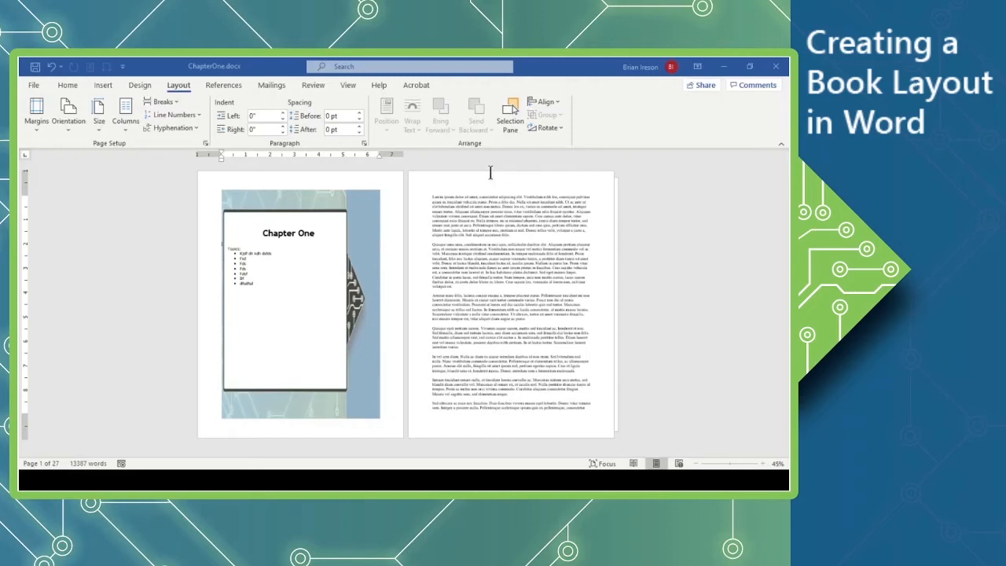
pyautogui.moveTo(462, 181)
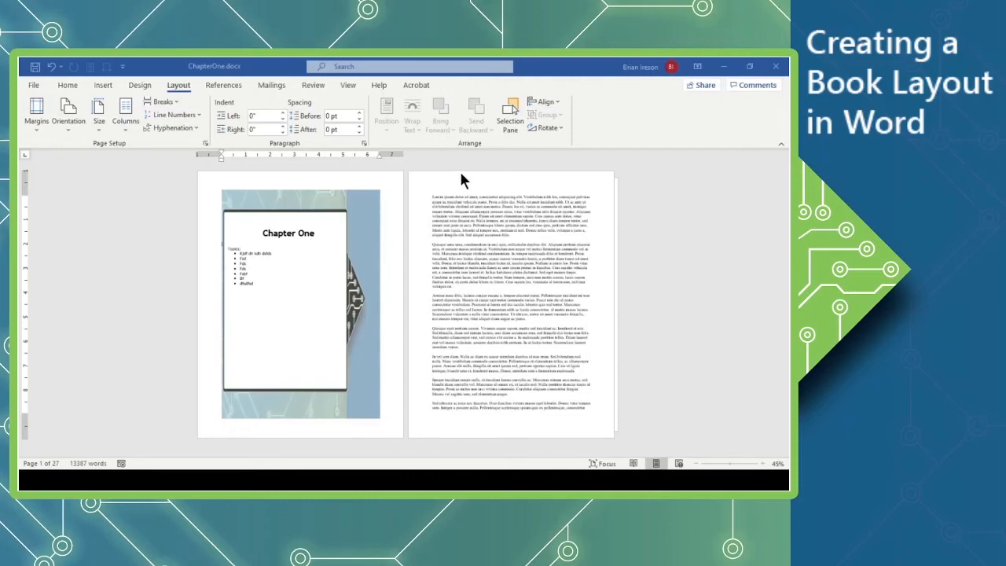
pyautogui.moveTo(417, 187)
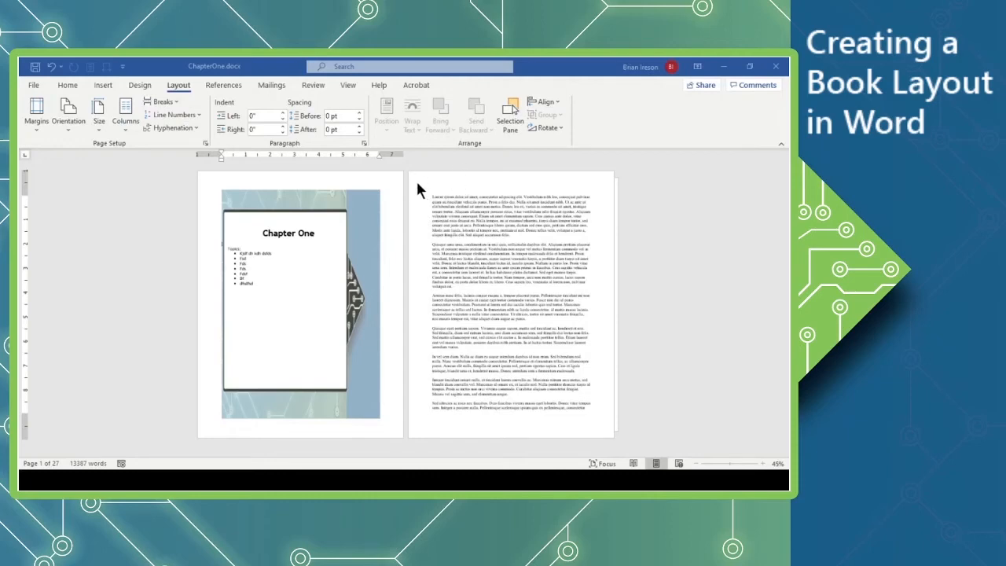
pyautogui.moveTo(415, 204)
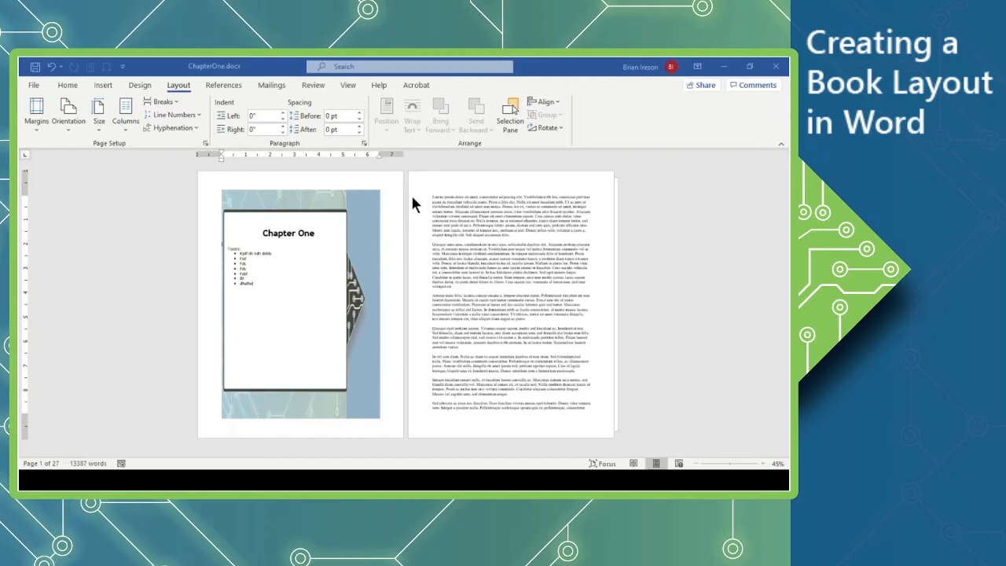
pyautogui.moveTo(426, 188)
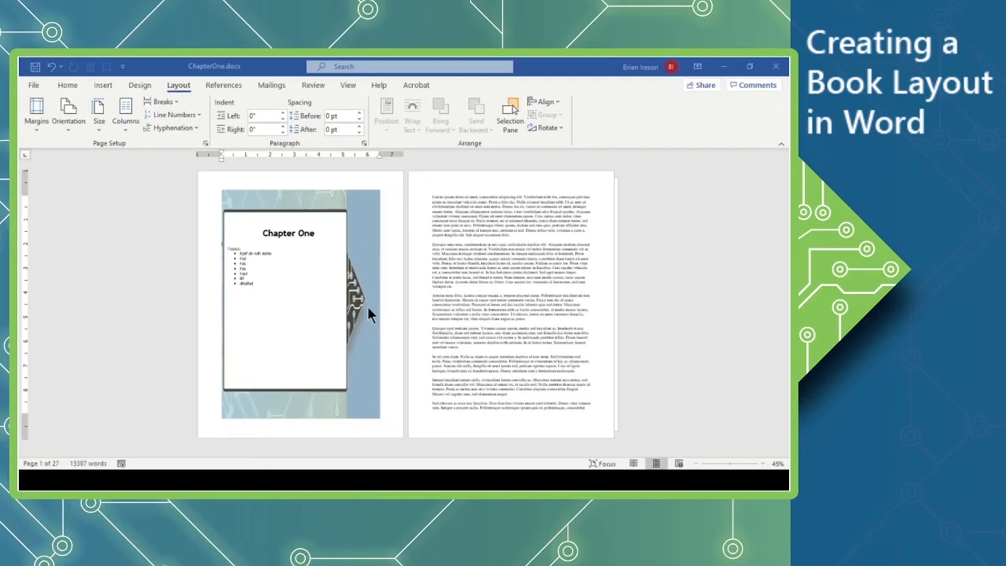
pyautogui.moveTo(334, 337)
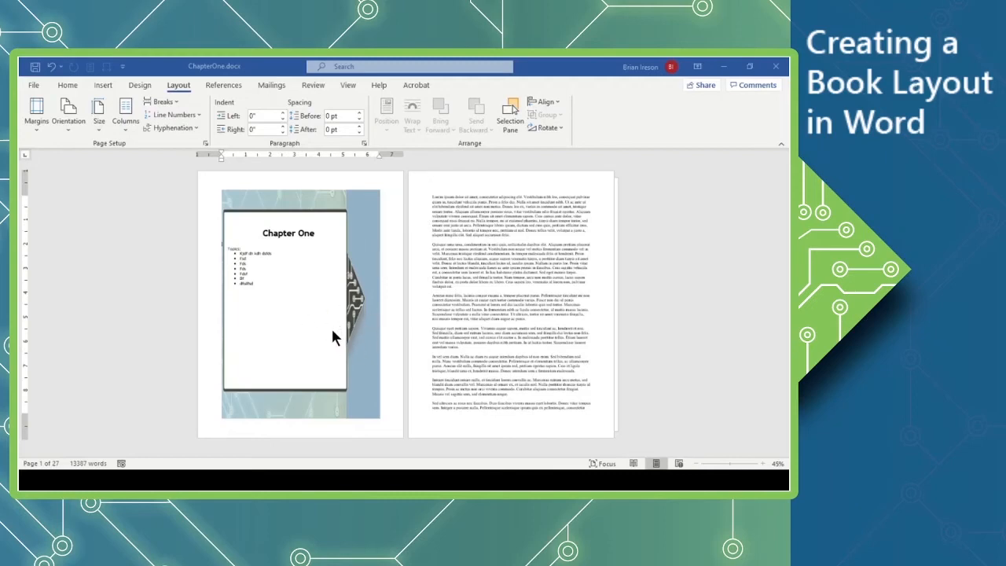
pyautogui.moveTo(330, 332)
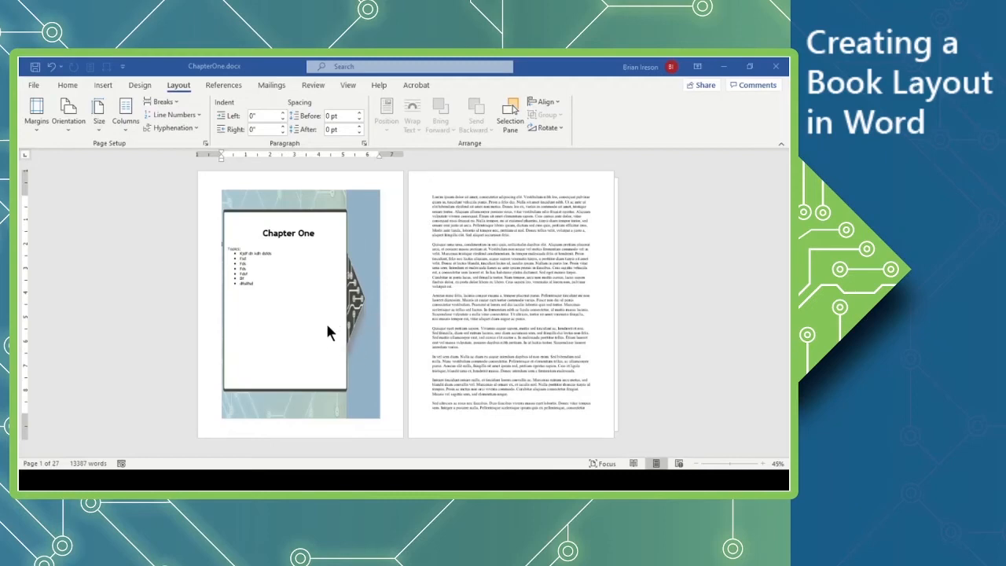
pyautogui.moveTo(437, 386)
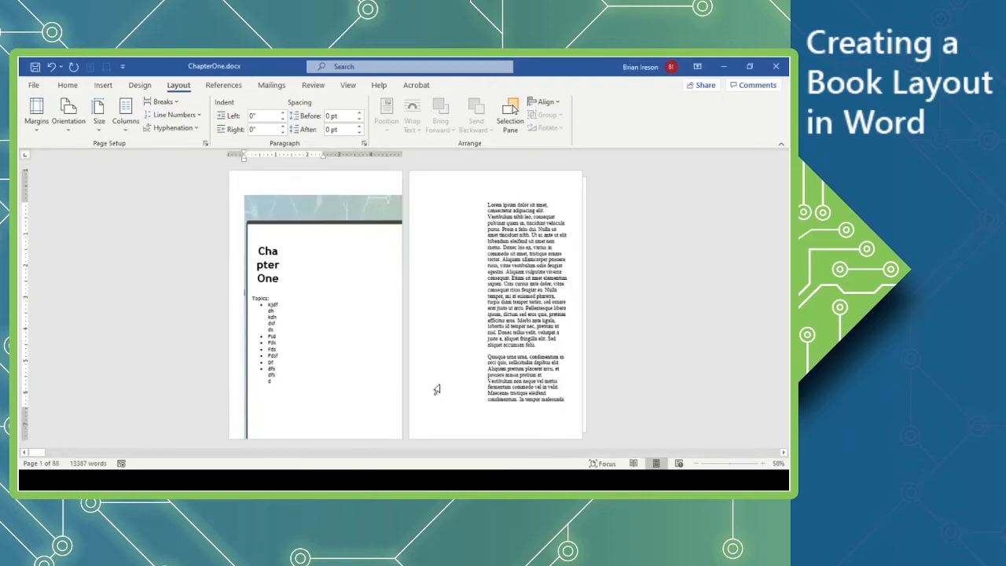
pyautogui.moveTo(362, 362)
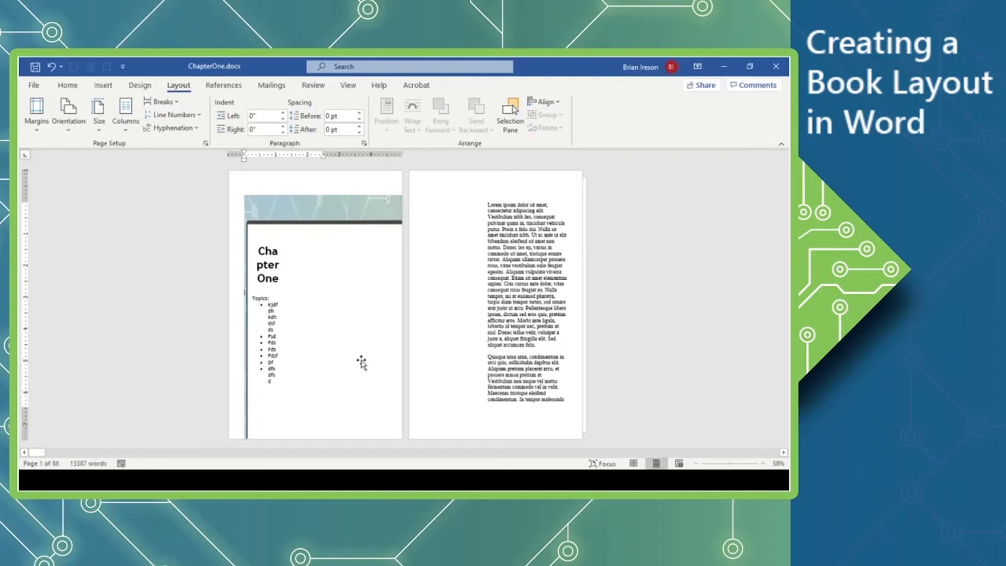
pyautogui.moveTo(362, 324)
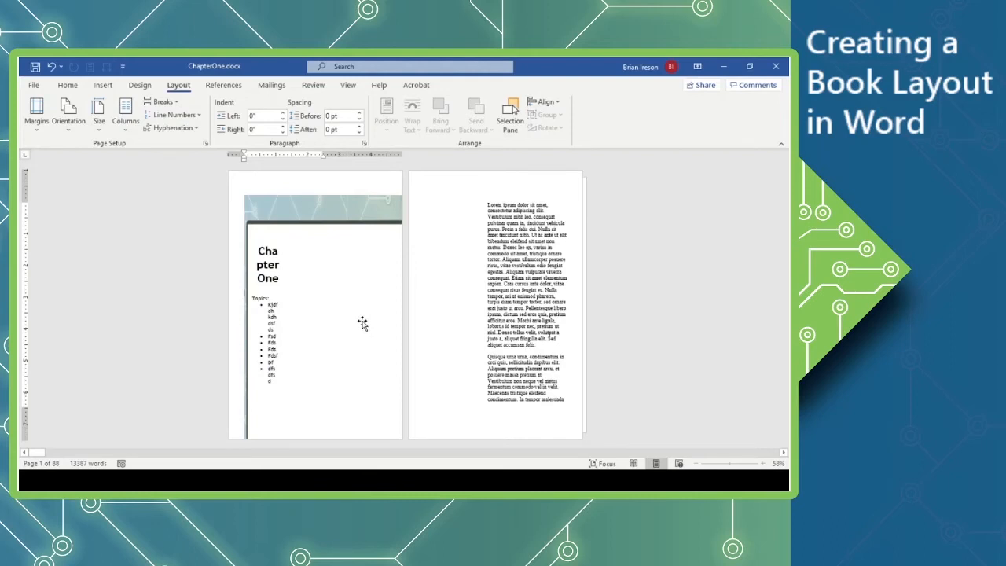
pyautogui.moveTo(340, 161)
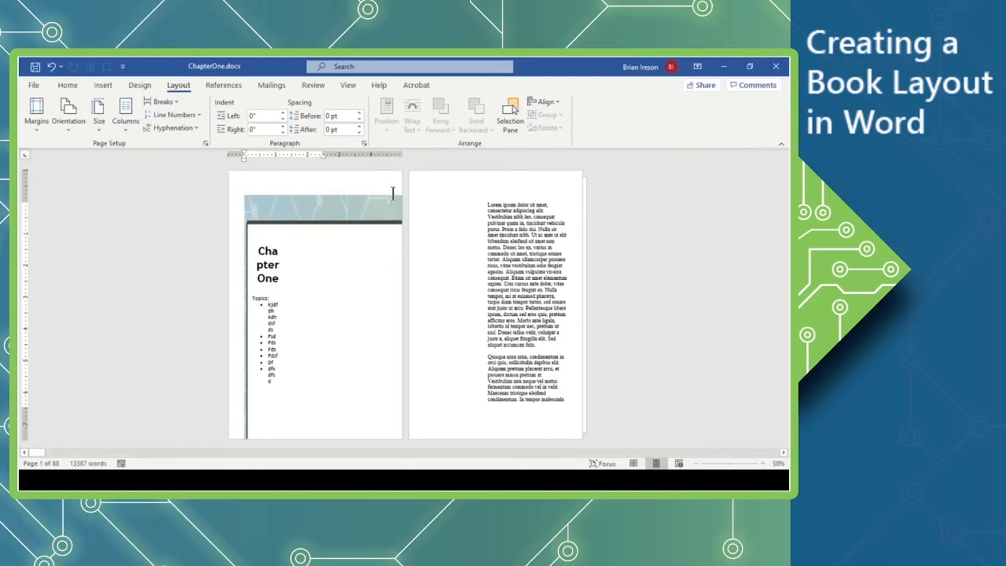
pyautogui.moveTo(377, 206)
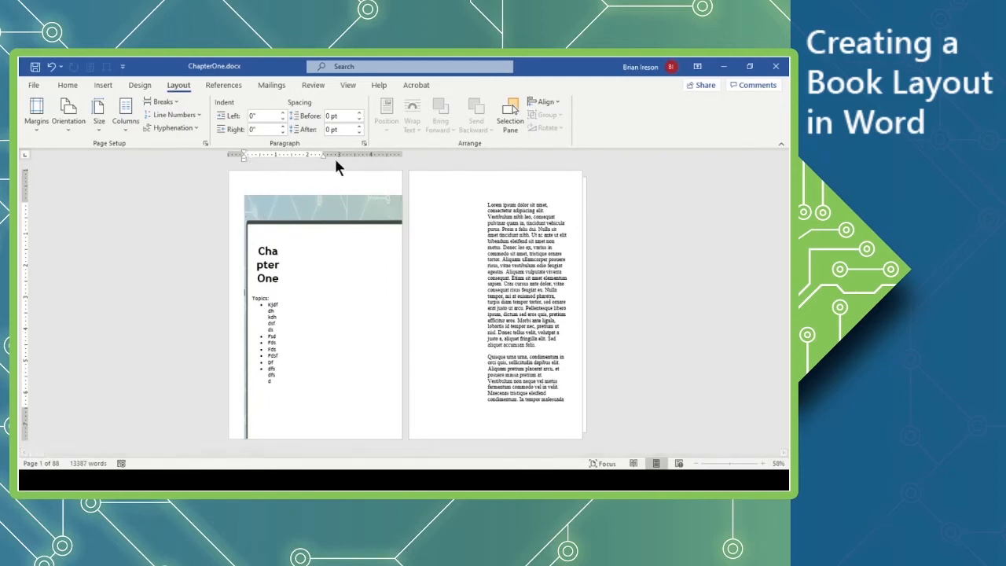
pyautogui.moveTo(291, 202)
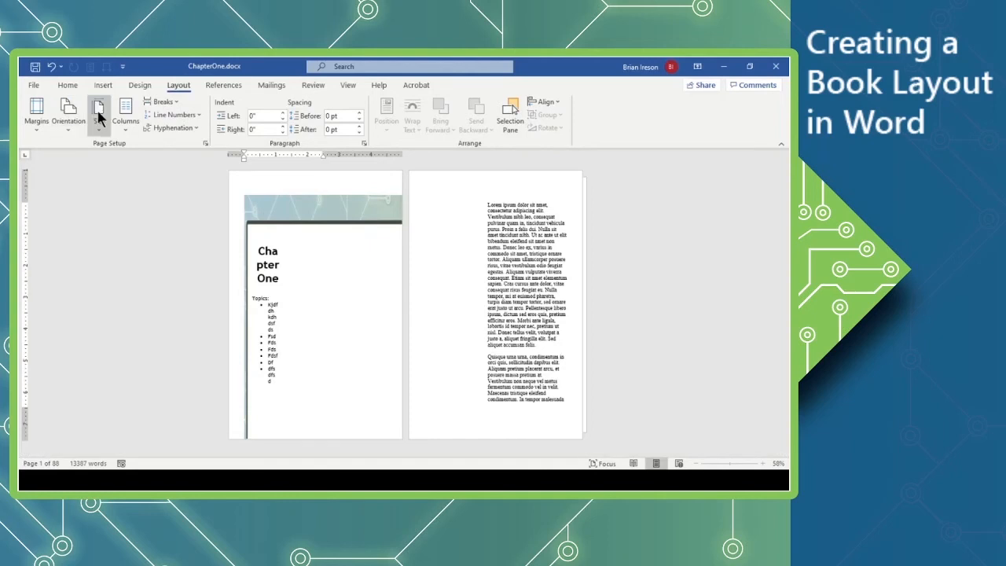
pyautogui.moveTo(101, 138)
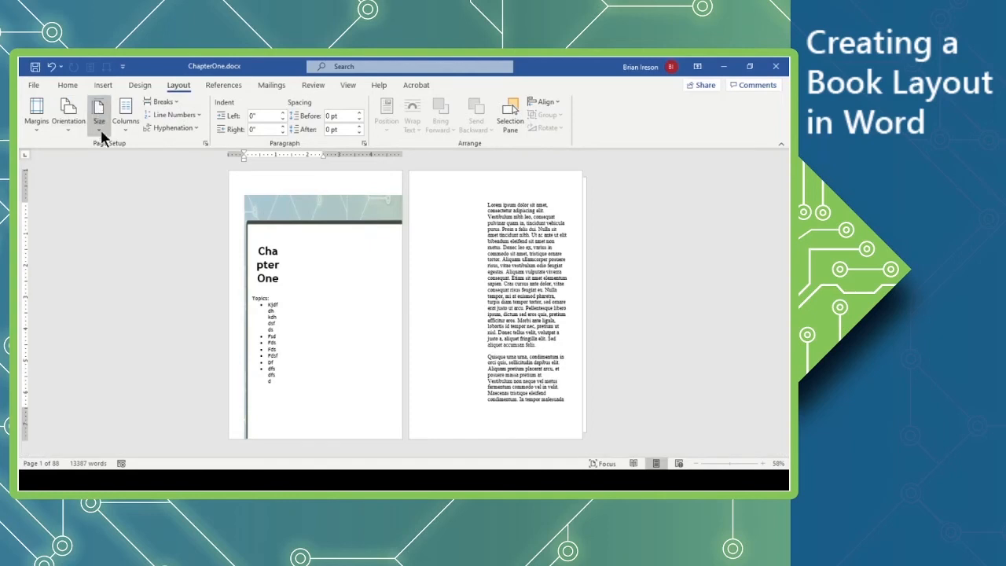
pyautogui.moveTo(125, 172)
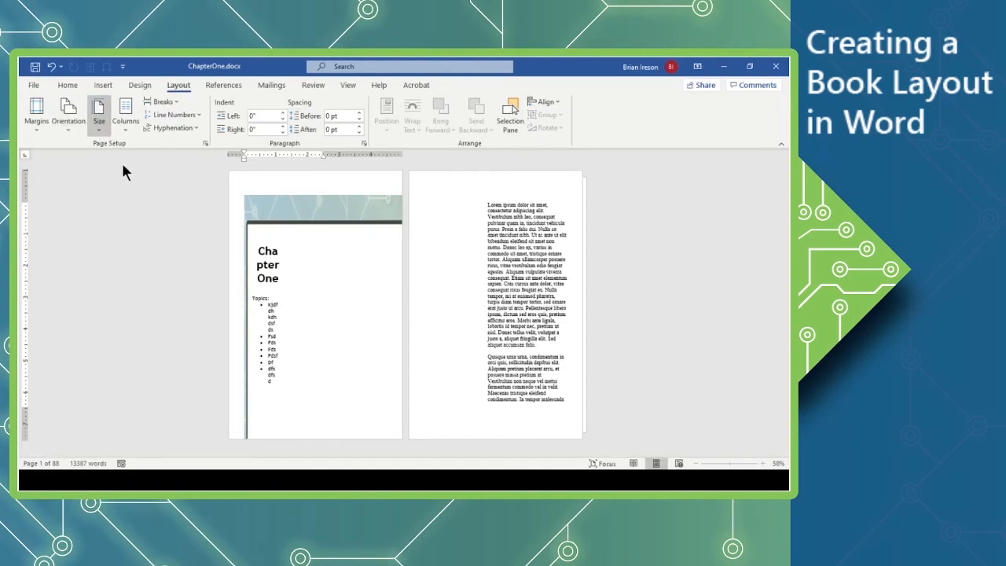
pyautogui.moveTo(134, 181)
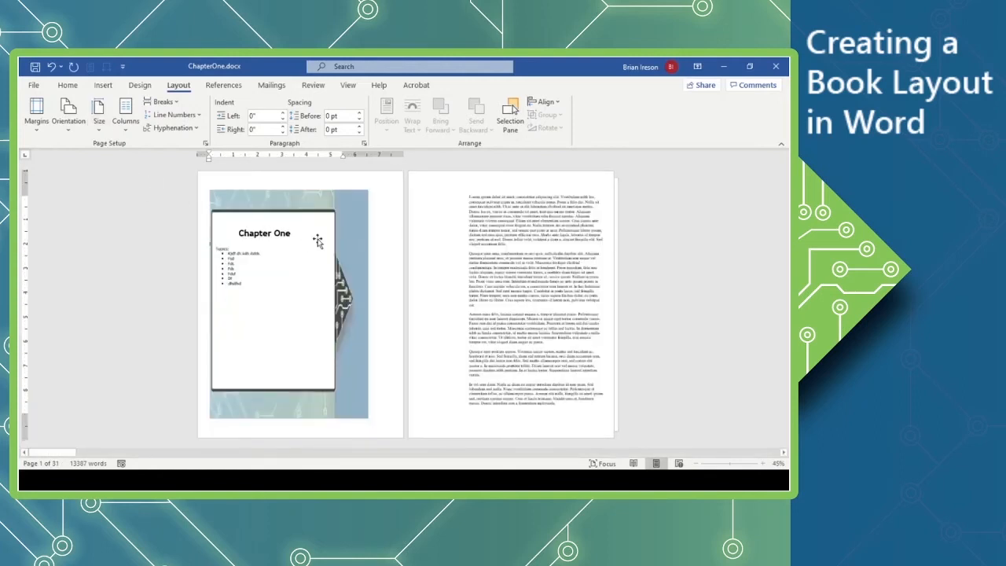
pyautogui.moveTo(440, 243)
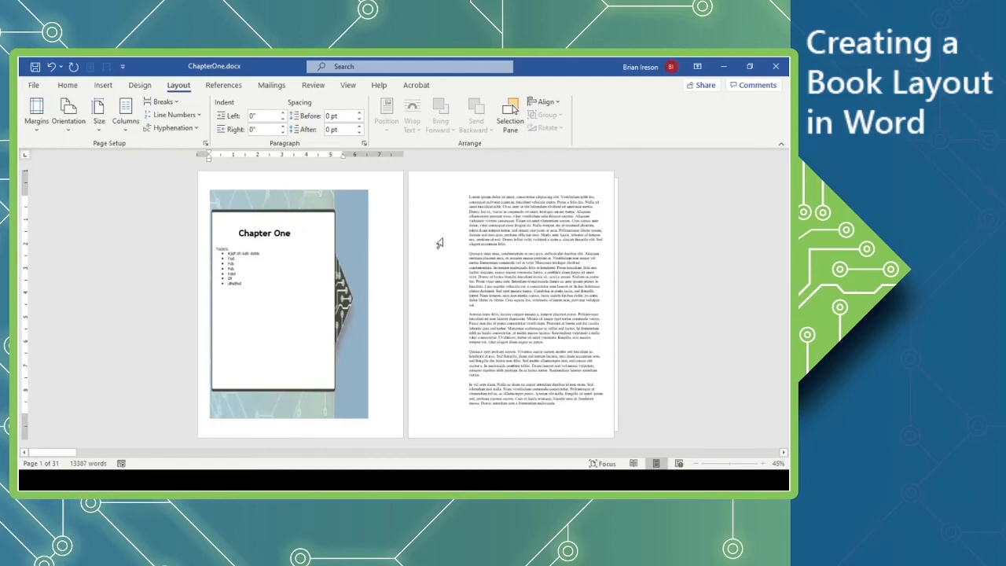
pyautogui.moveTo(397, 267)
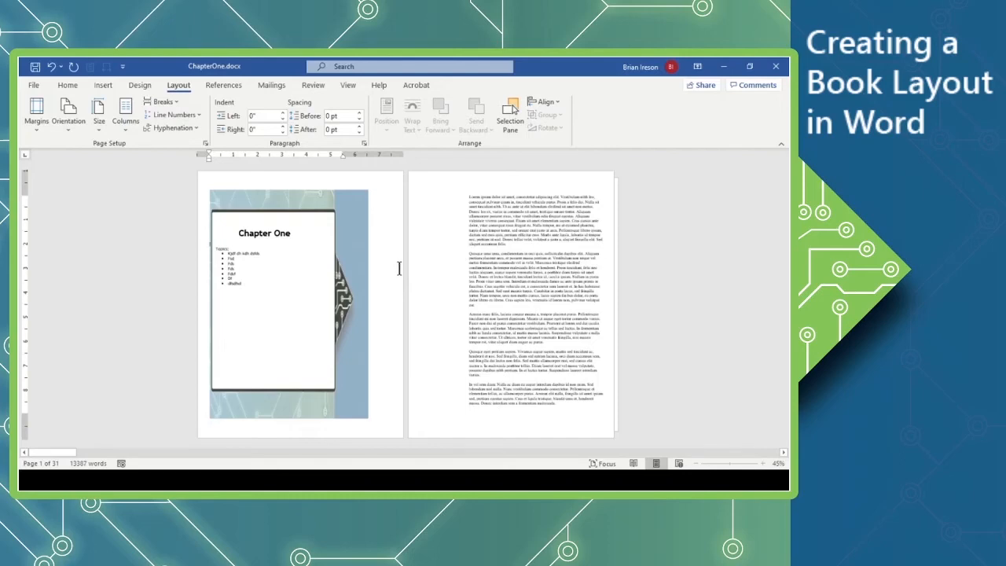
pyautogui.moveTo(268, 261)
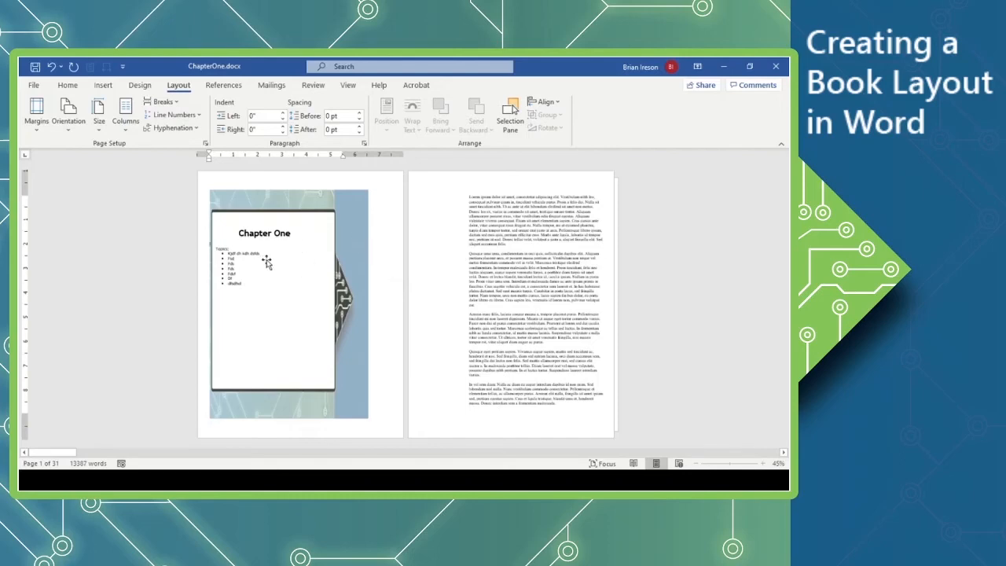
pyautogui.moveTo(270, 258)
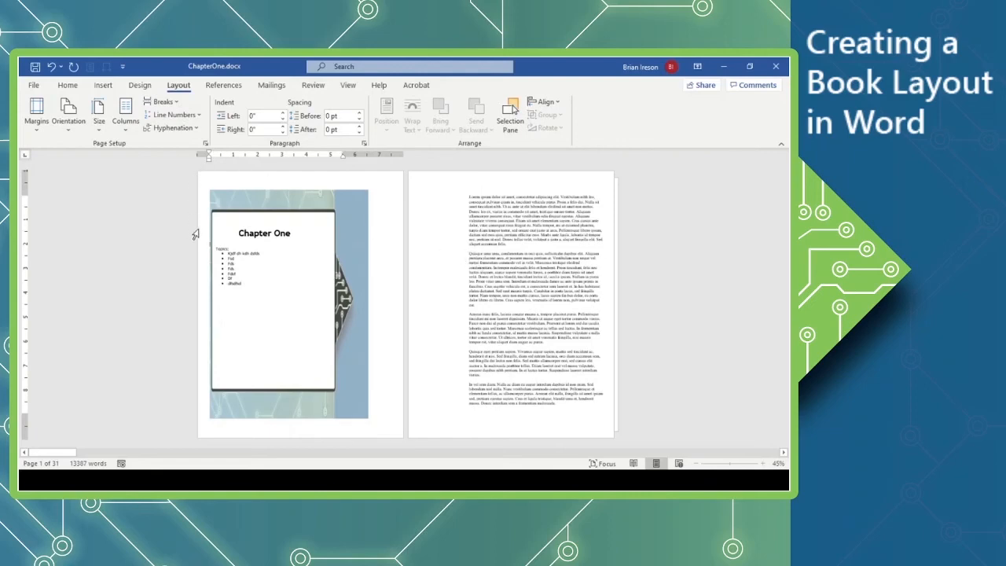
pyautogui.moveTo(402, 243)
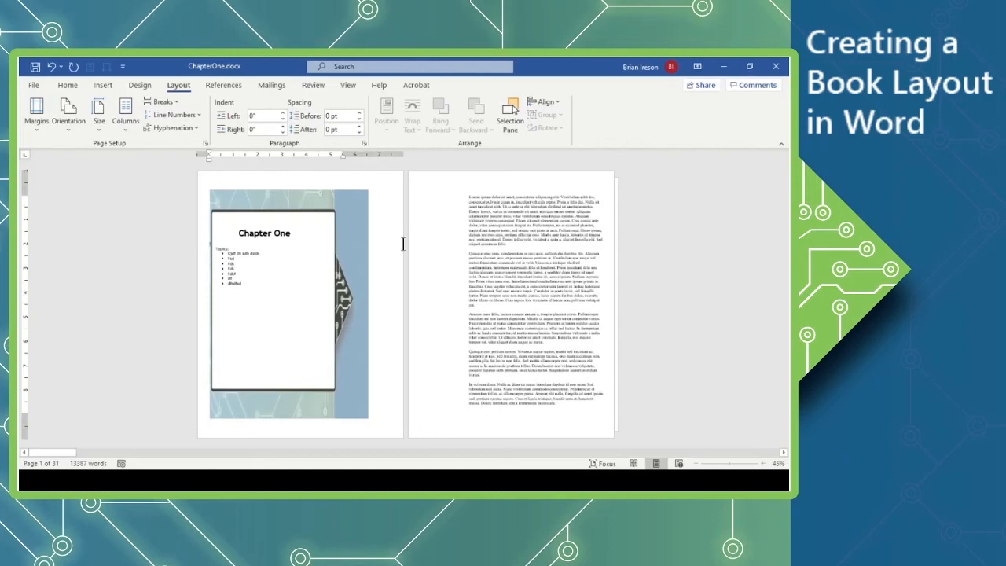
pyautogui.moveTo(522, 239)
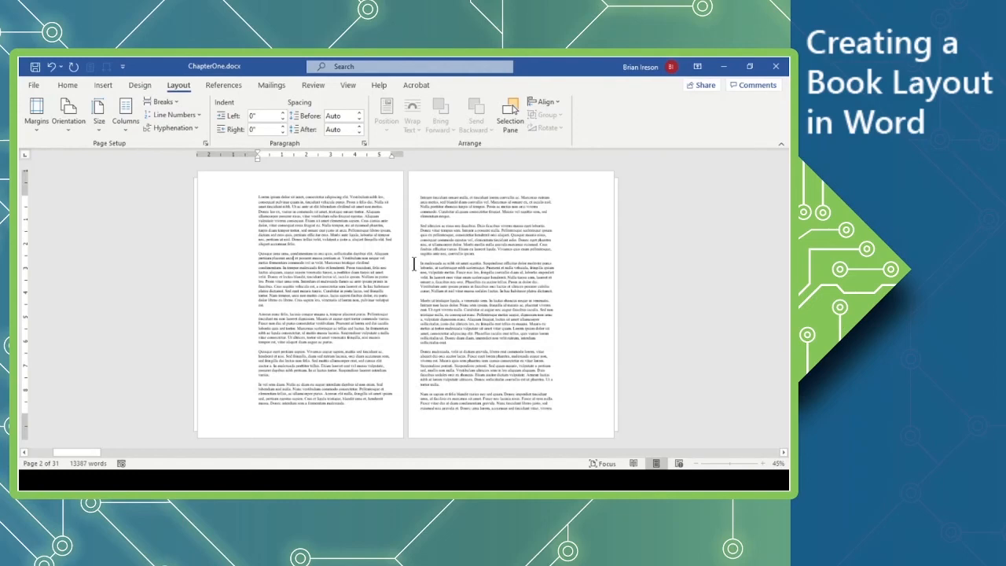
pyautogui.moveTo(622, 387)
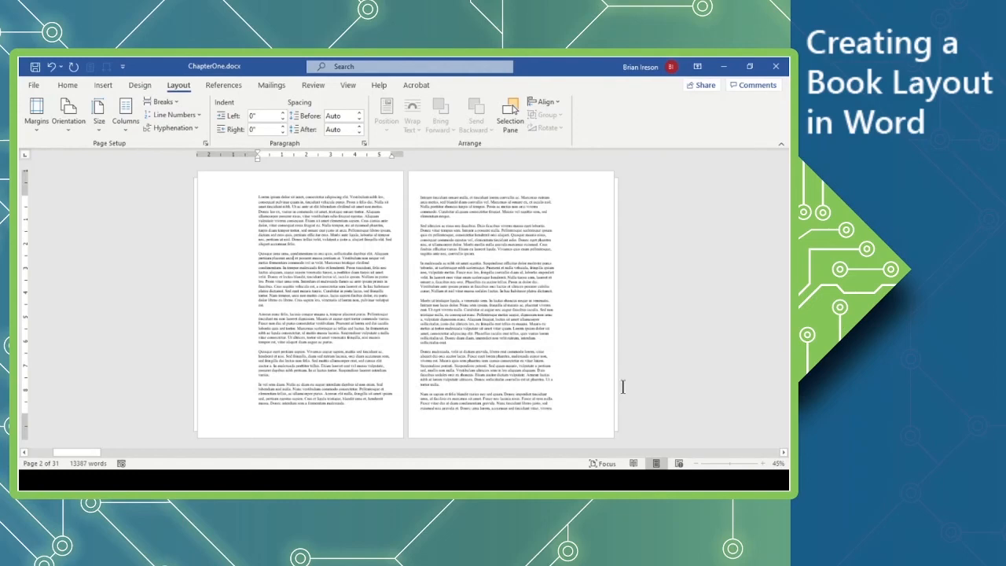
pyautogui.scroll(-3)
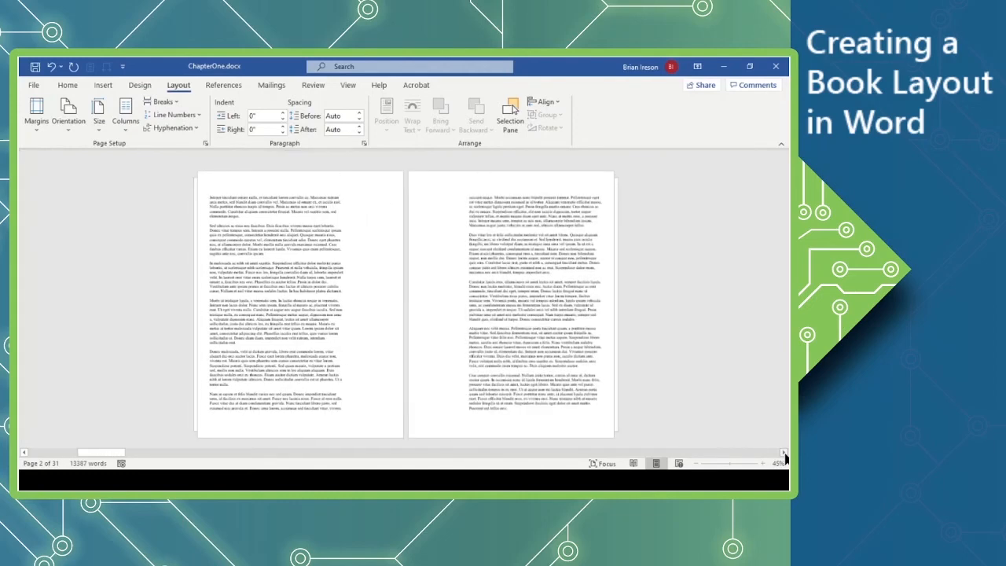
pyautogui.scroll(-3)
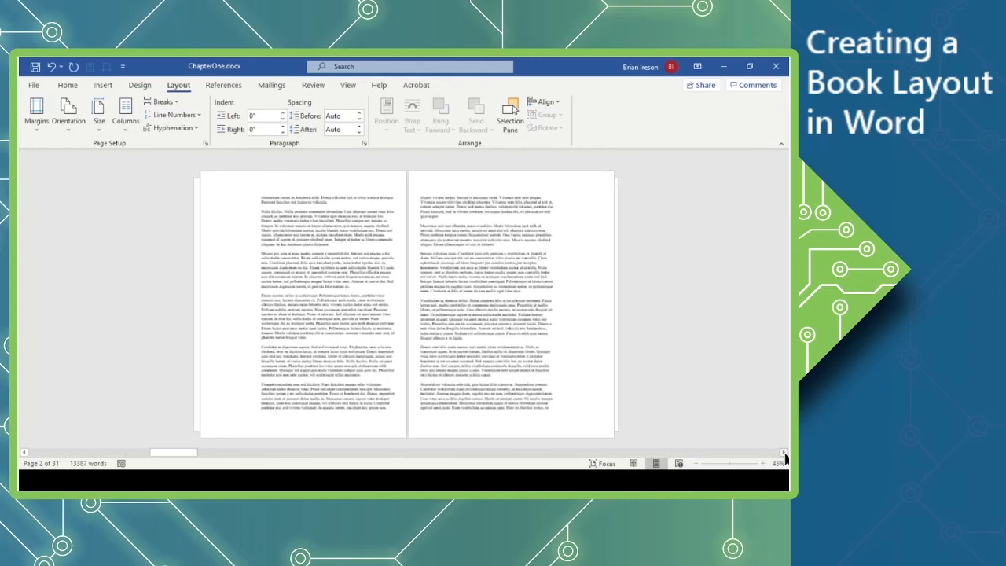
pyautogui.scroll(-3)
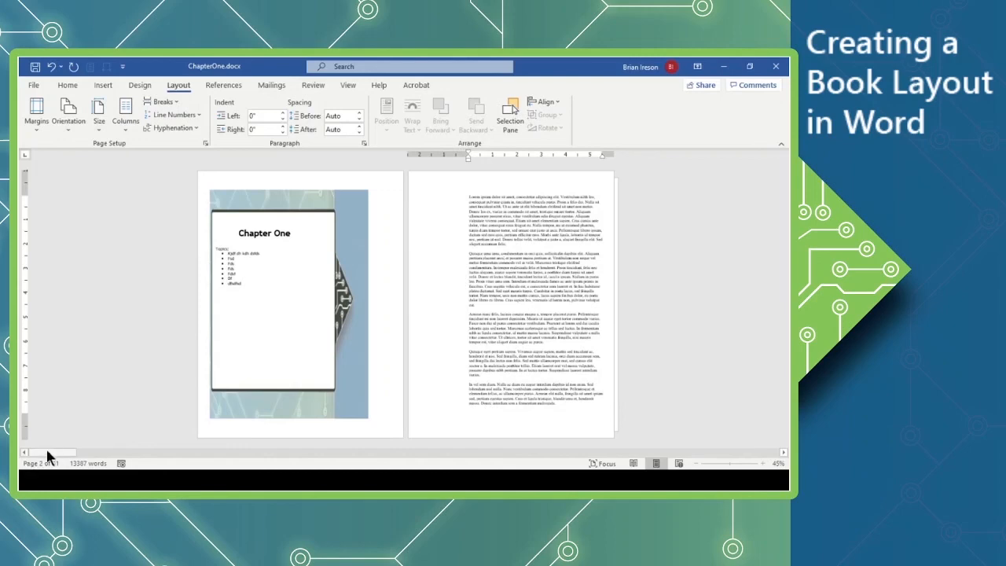
pyautogui.moveTo(291, 368)
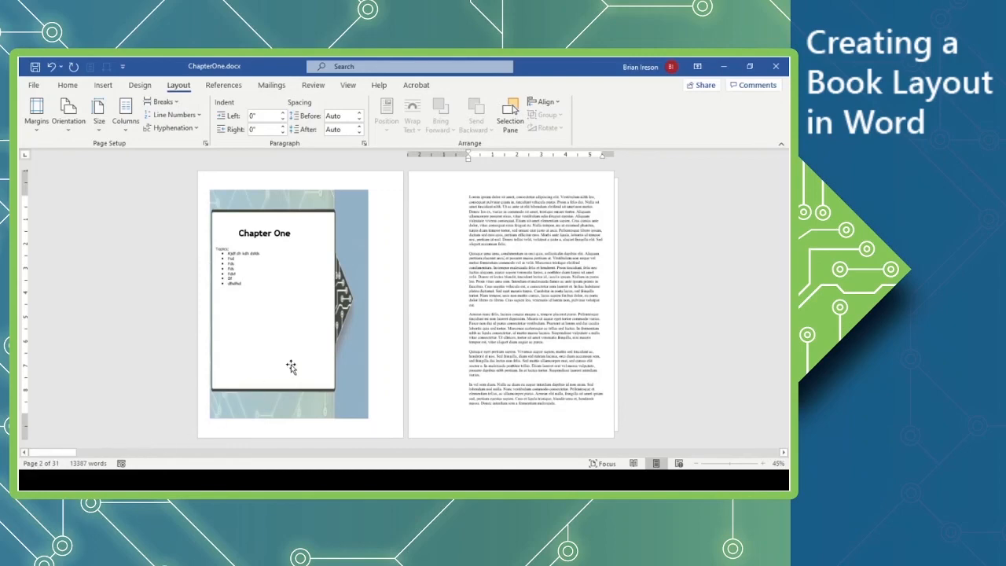
pyautogui.moveTo(338, 333)
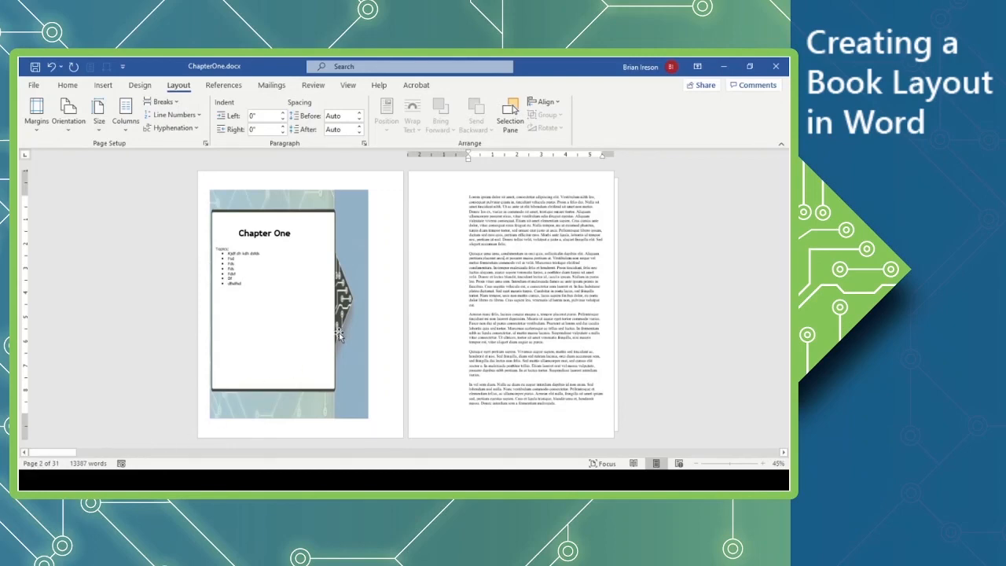
pyautogui.moveTo(340, 329)
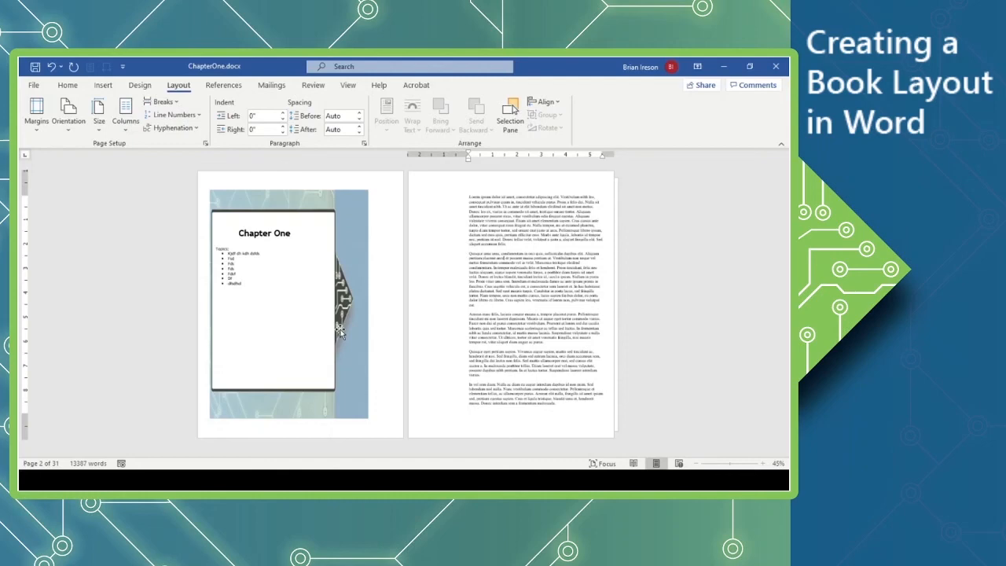
pyautogui.moveTo(372, 334)
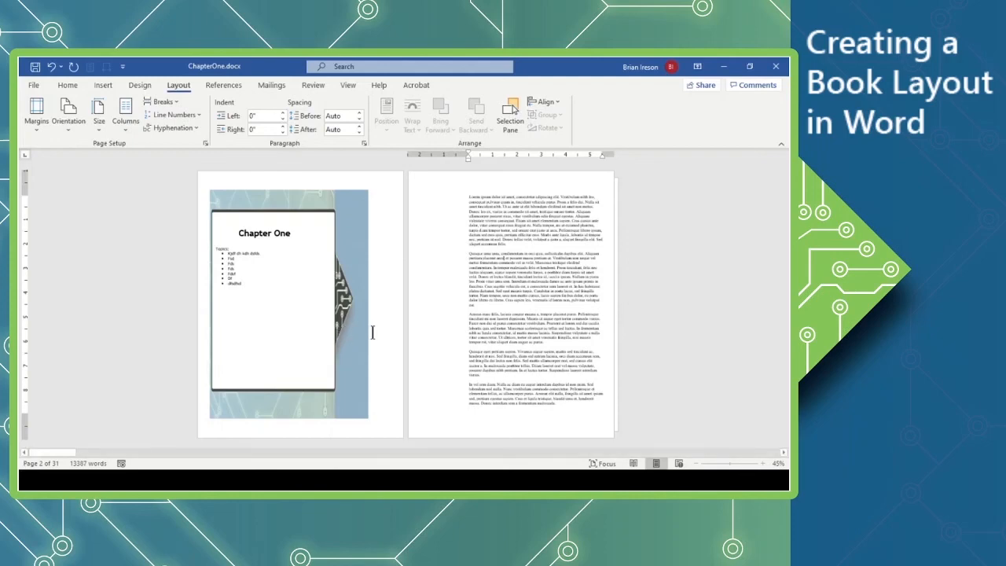
pyautogui.moveTo(387, 318)
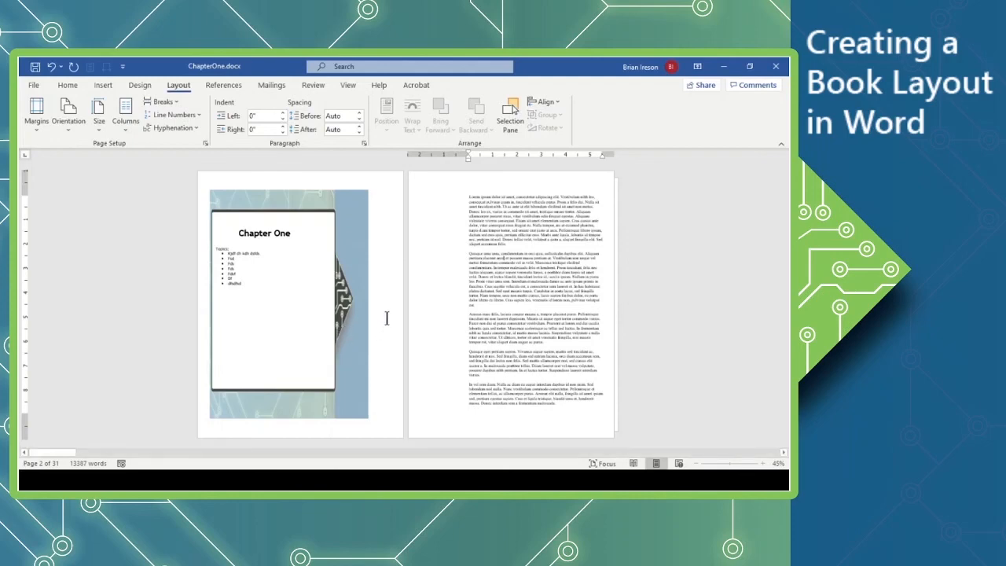
pyautogui.moveTo(396, 291)
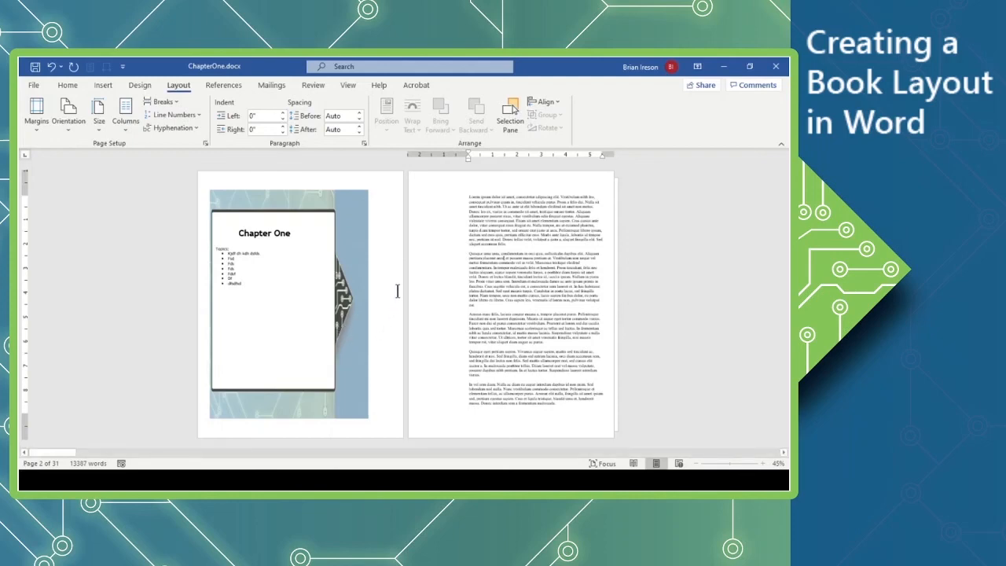
pyautogui.moveTo(403, 273)
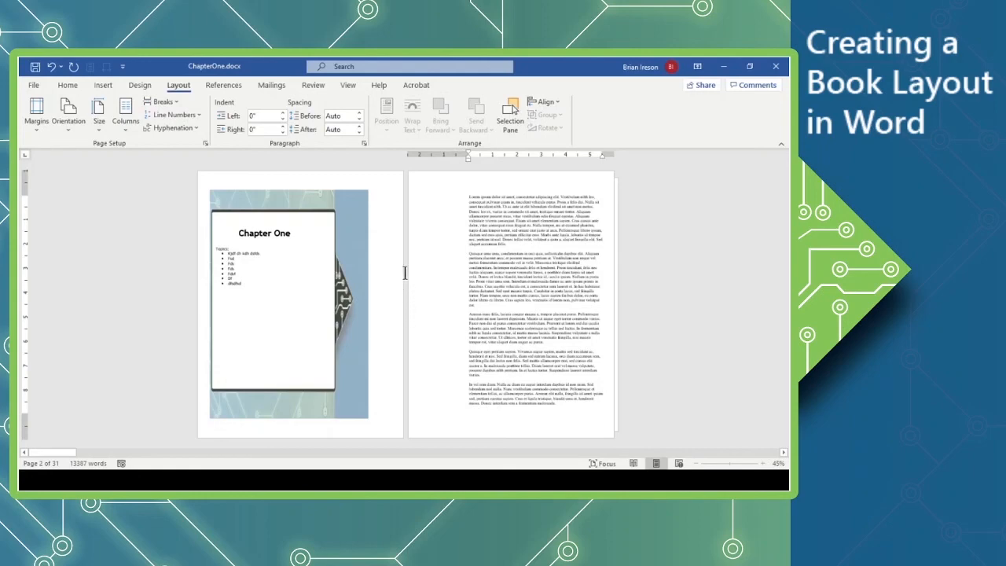
pyautogui.moveTo(418, 309)
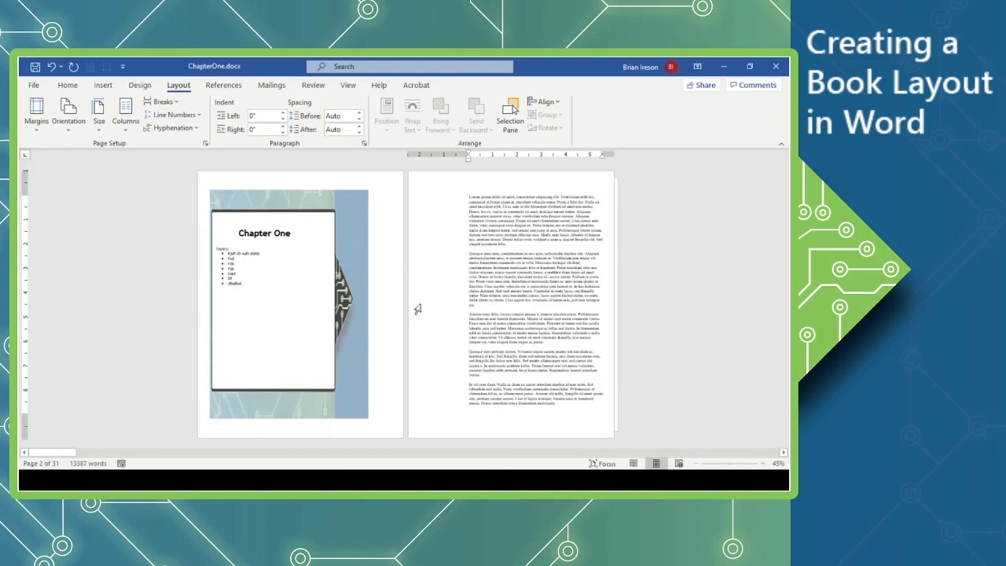